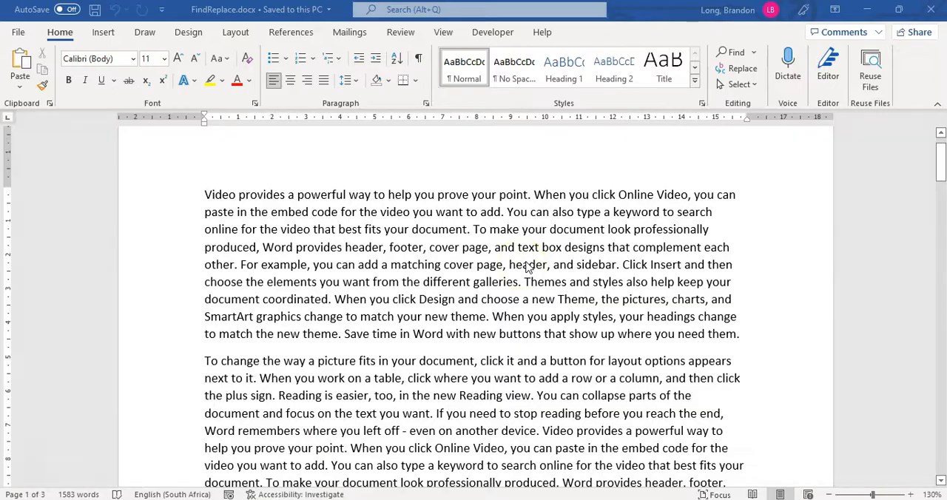
{"action": "mouse_move", "coordinate": [156, 213]}
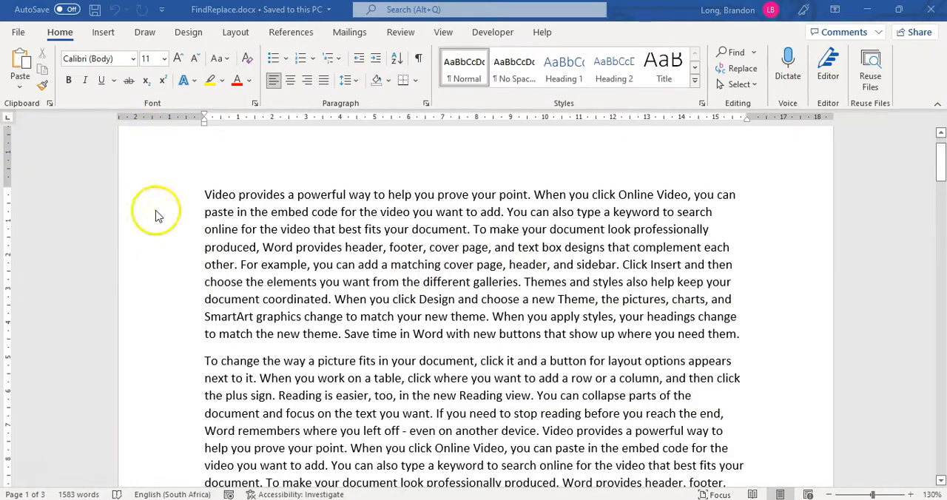
{"action": "mouse_move", "coordinate": [249, 228]}
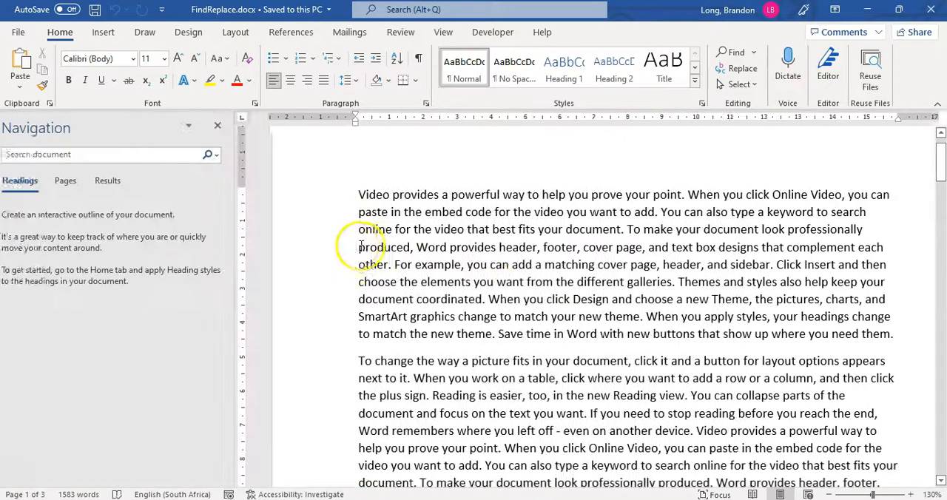
Search the document for 'Video' in the Navigation pane, highlighting all 28 matches
{"action": "left_click", "coordinate": [116, 180]}
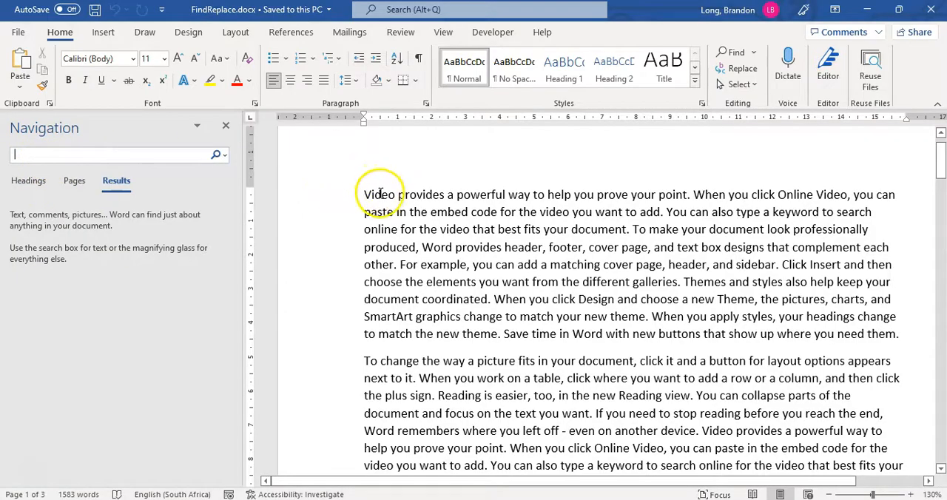
{"action": "type", "text": "Vid"}
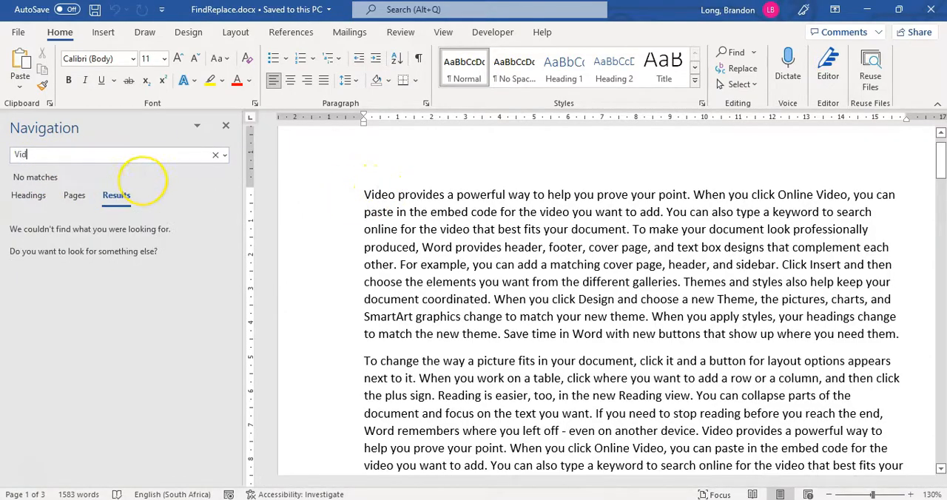
{"action": "type", "text": "o"}
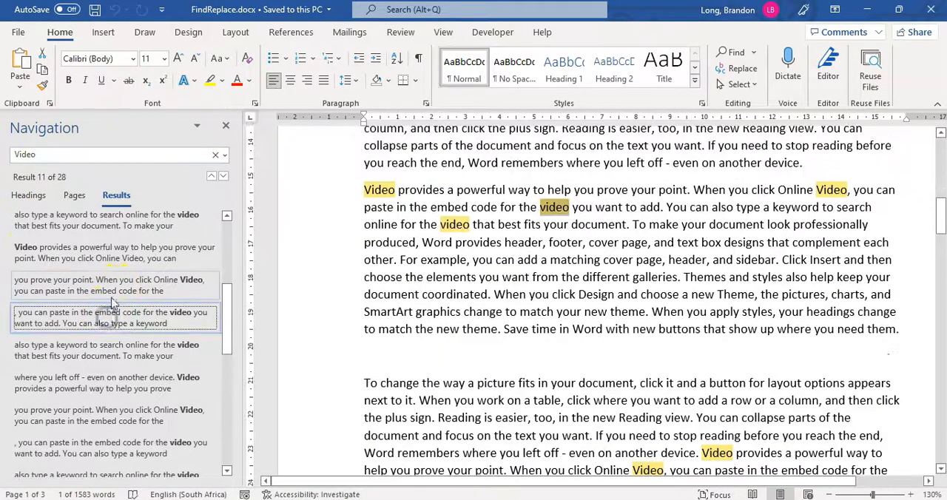
{"action": "scroll", "scroll_direction": "up", "scroll_amount": 3}
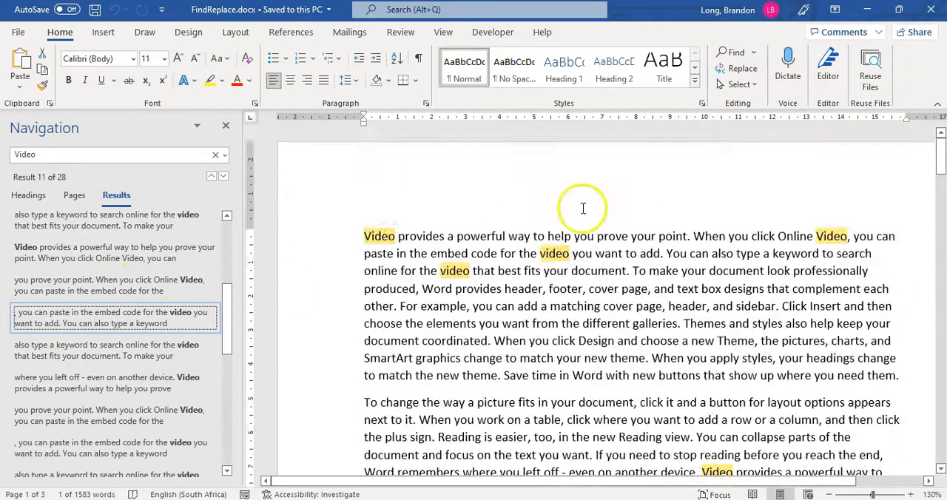
Browse the page thumbnails and heading outline views of the Navigation pane
{"action": "left_click", "coordinate": [74, 195]}
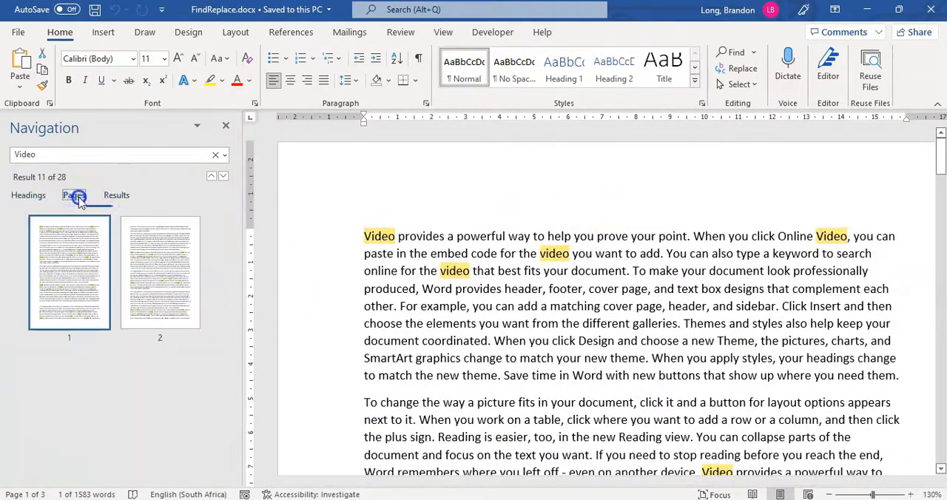
{"action": "left_click", "coordinate": [28, 195]}
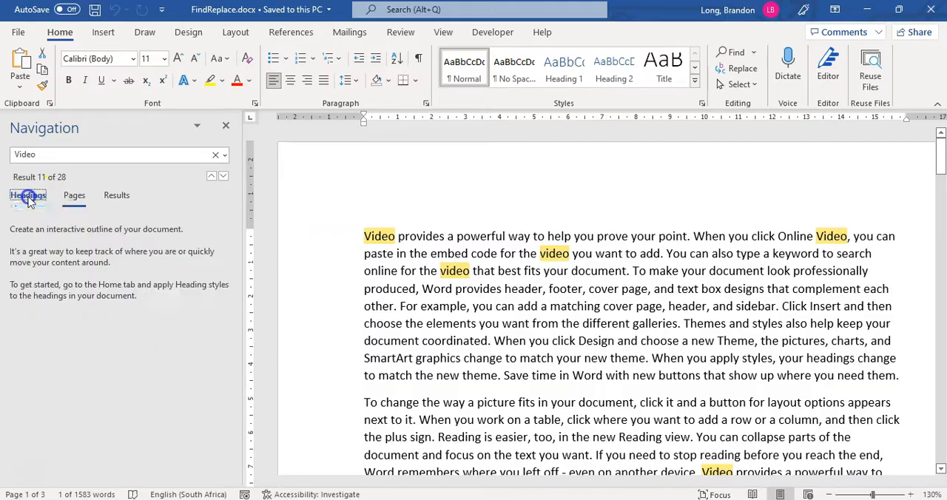
Close the Navigation pane and start the Replace command from Home > Editing
{"action": "left_click", "coordinate": [115, 196]}
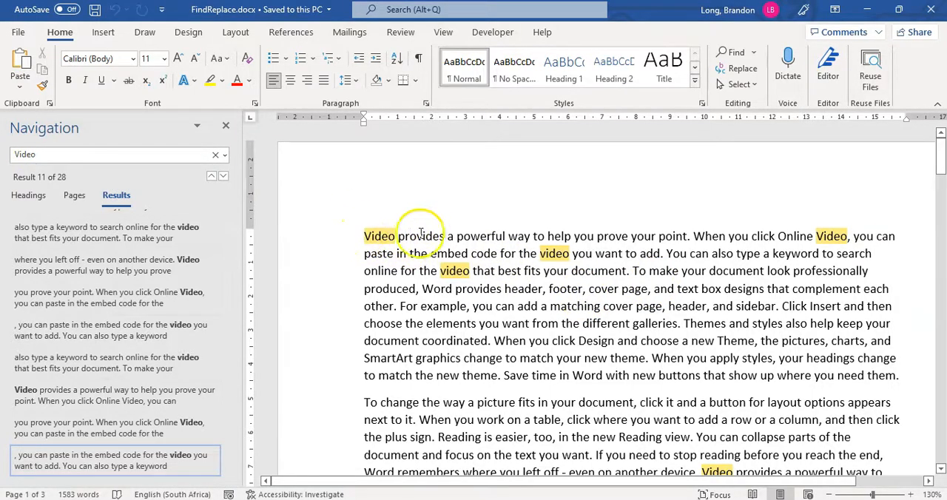
{"action": "mouse_move", "coordinate": [456, 244]}
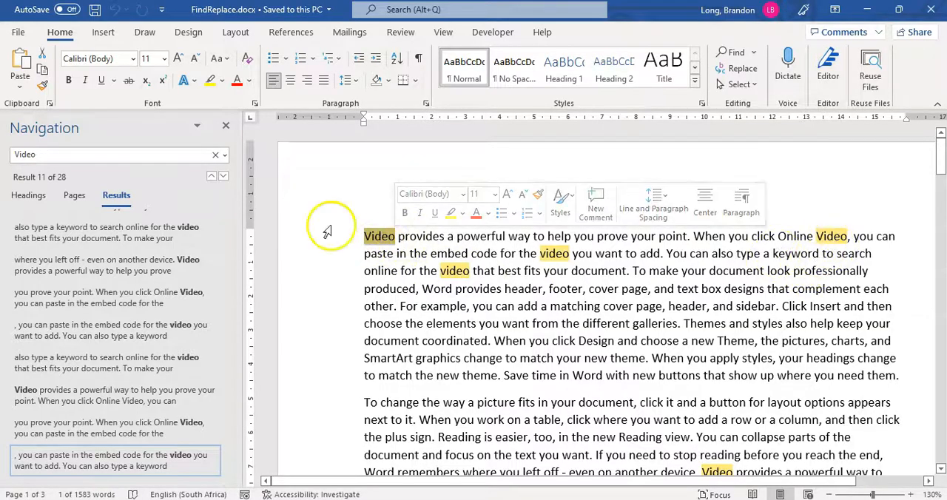
{"action": "left_click", "coordinate": [225, 124]}
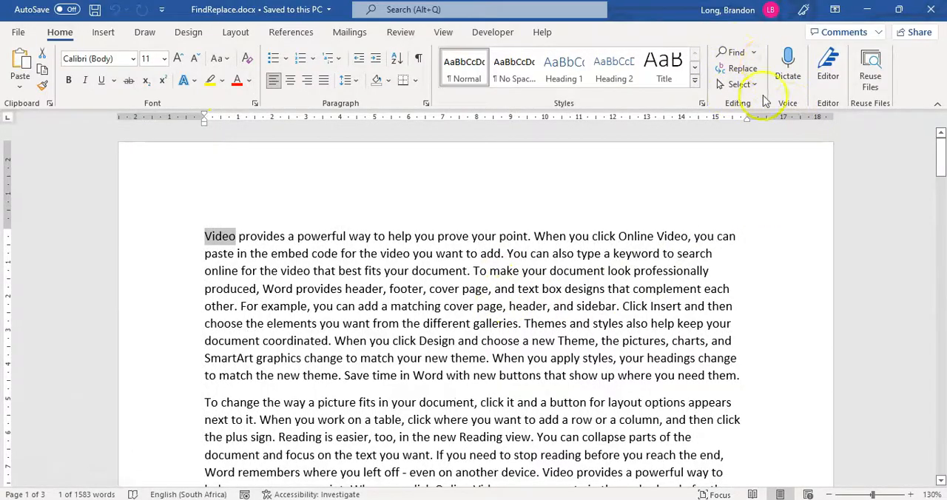
{"action": "left_click", "coordinate": [735, 52]}
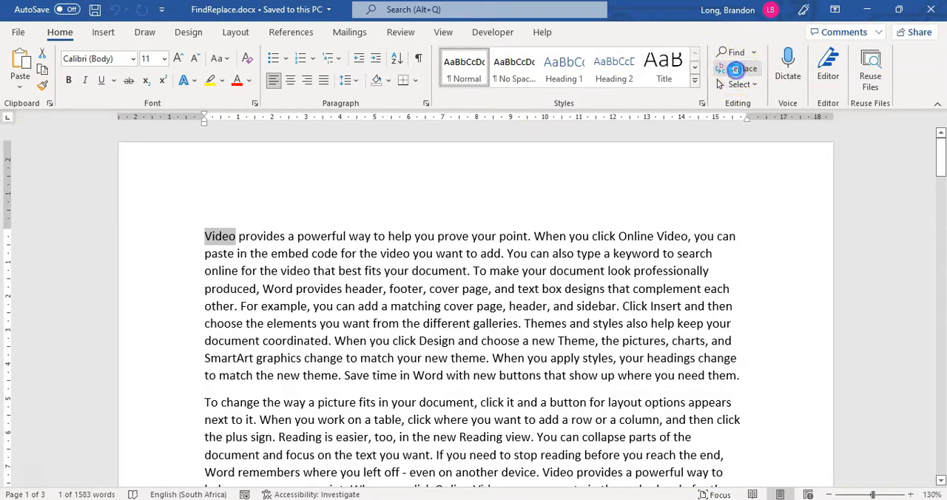
Enter 'DVD' as the replacement for 'Video' in Find and Replace
{"action": "left_click", "coordinate": [743, 68]}
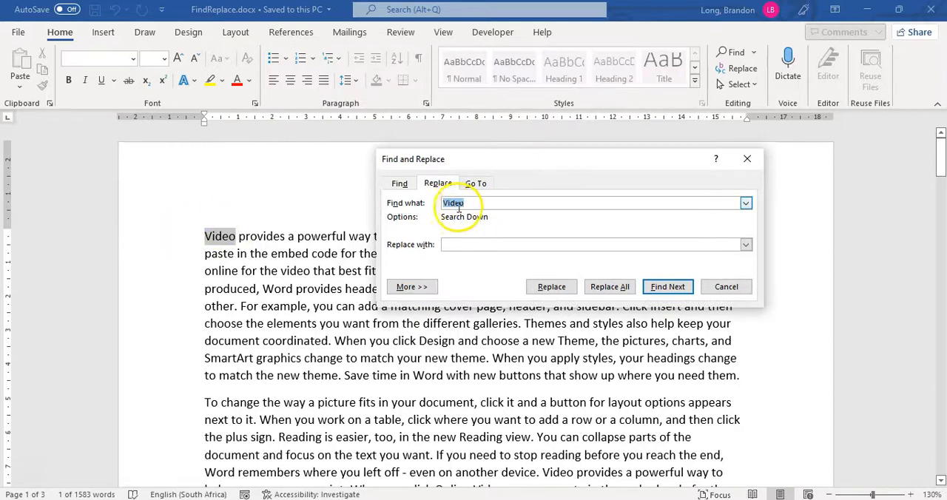
{"action": "left_click", "coordinate": [591, 244]}
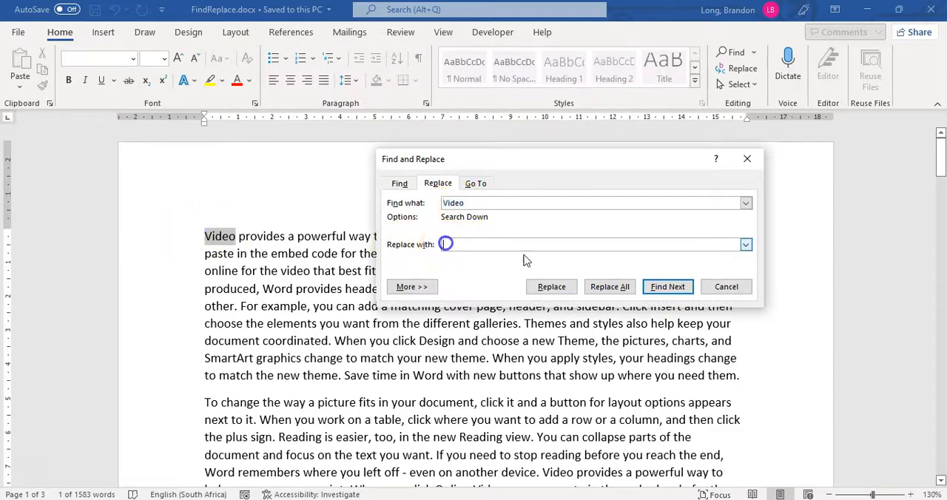
{"action": "type", "text": "DVD"}
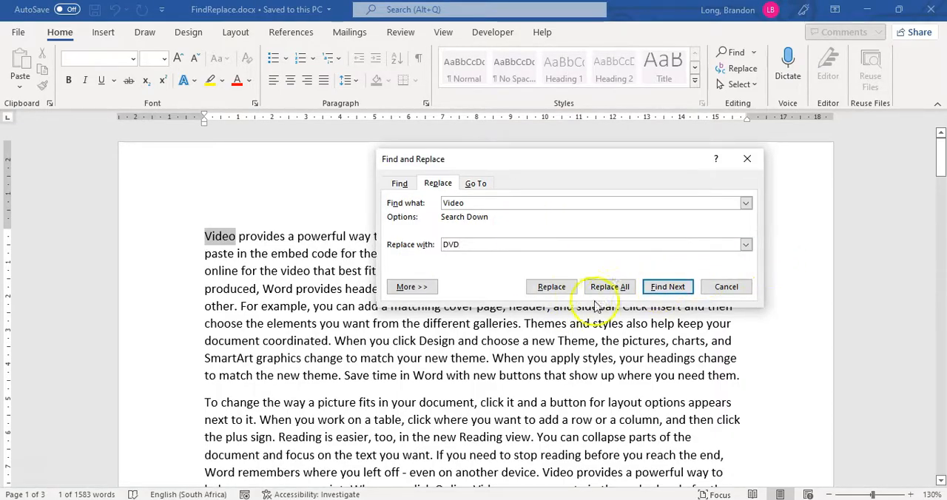
{"action": "mouse_move", "coordinate": [609, 287]}
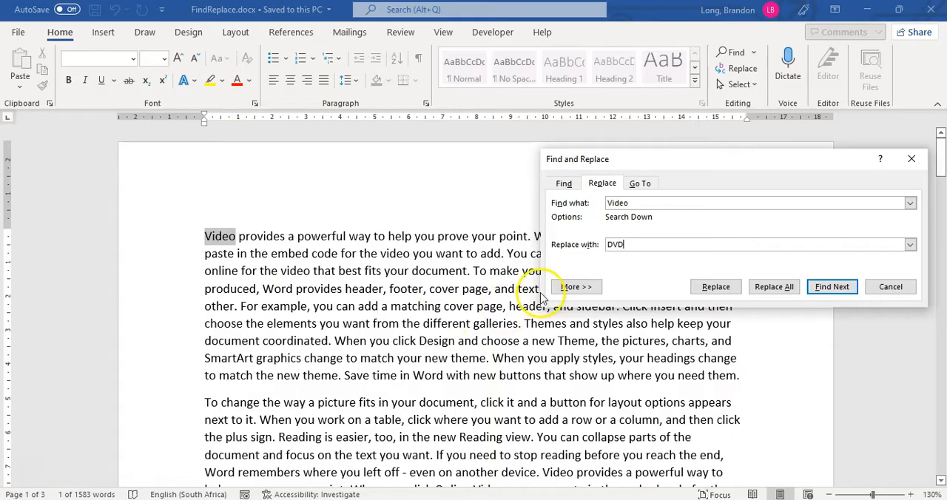
{"action": "mouse_move", "coordinate": [574, 296]}
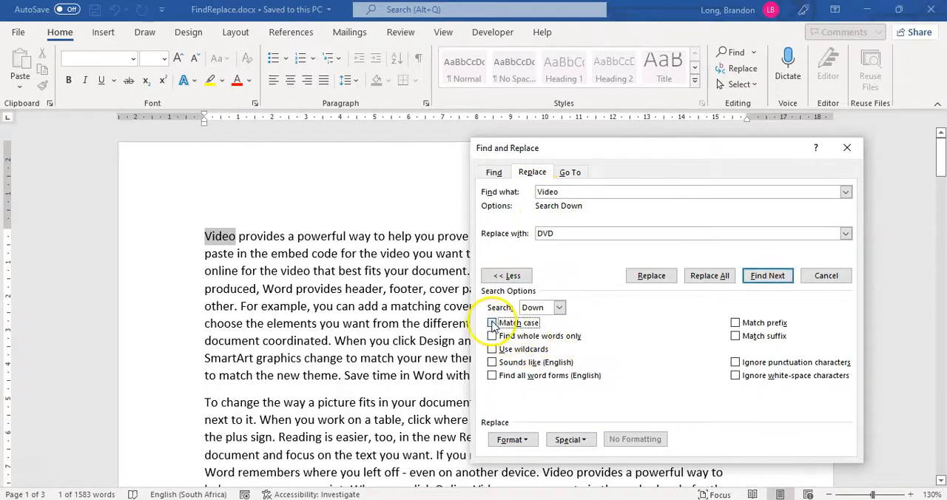
Turn on Match case and replace the first two 'Video' occurrences with 'DVD' one at a time
{"action": "left_click", "coordinate": [491, 322]}
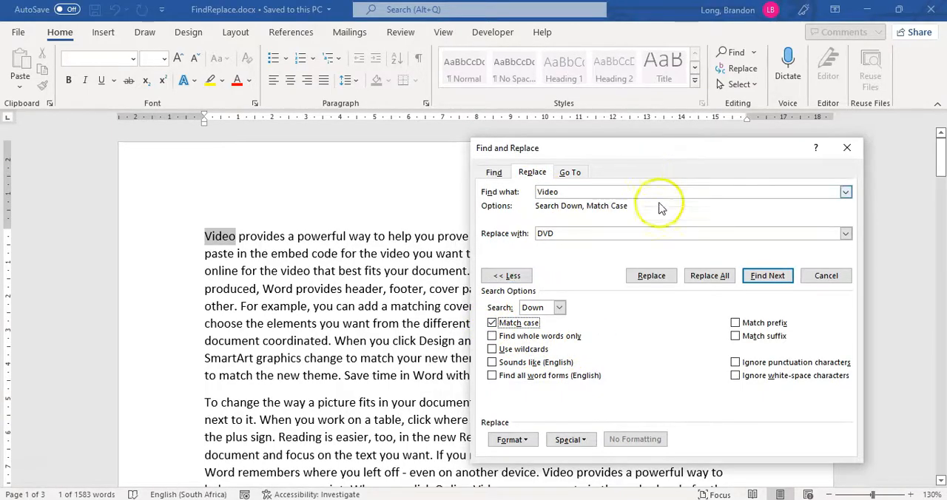
{"action": "mouse_move", "coordinate": [651, 275]}
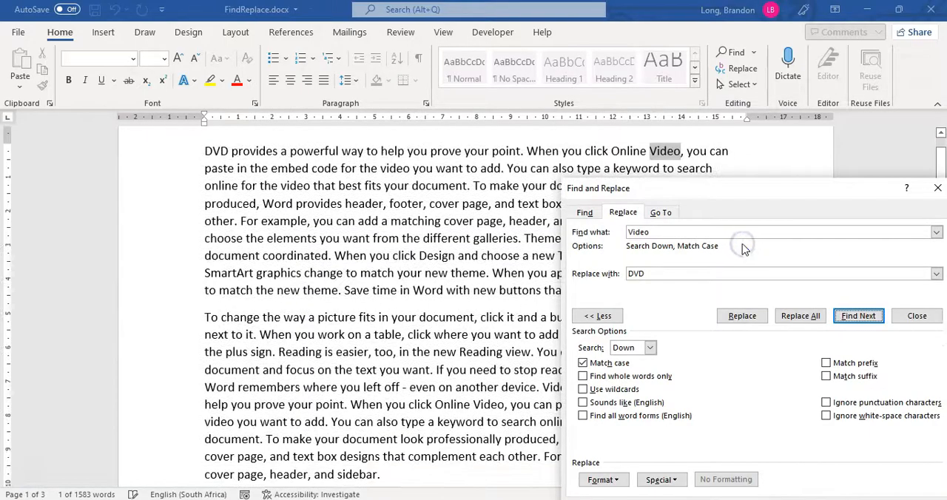
{"action": "mouse_move", "coordinate": [683, 204]}
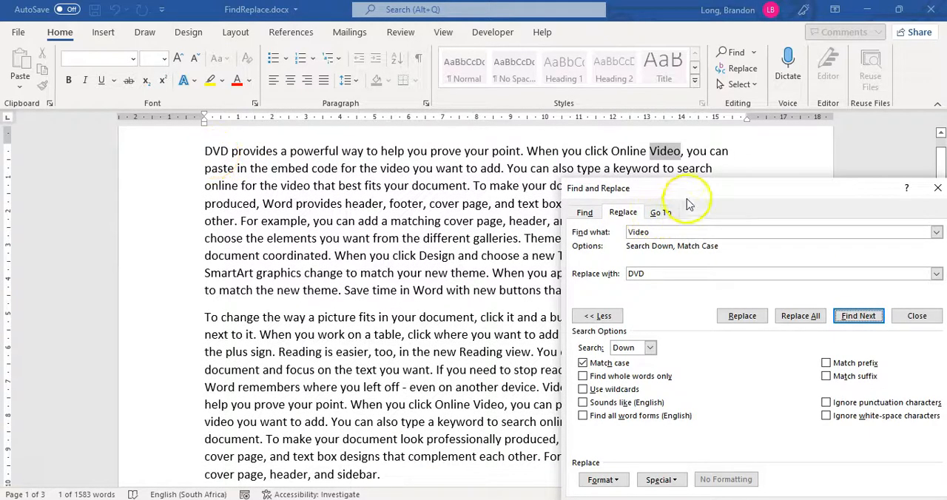
{"action": "left_click", "coordinate": [742, 315]}
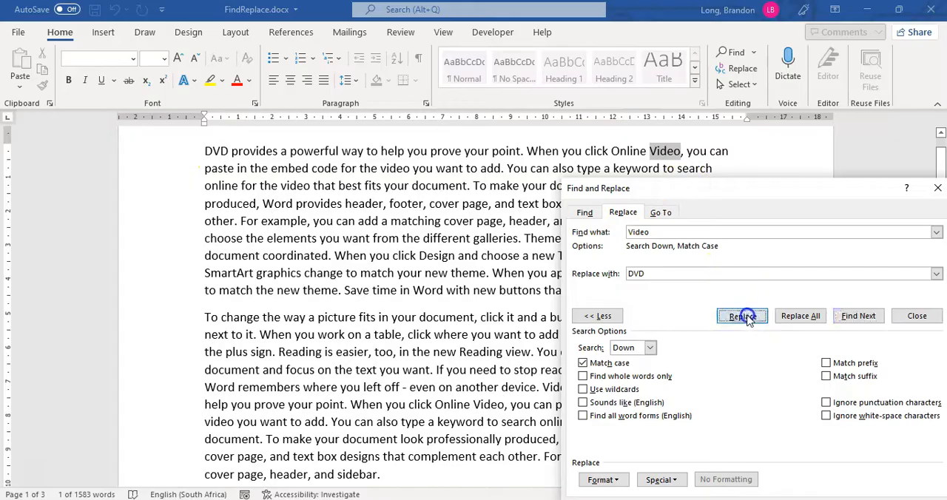
{"action": "left_click", "coordinate": [743, 315]}
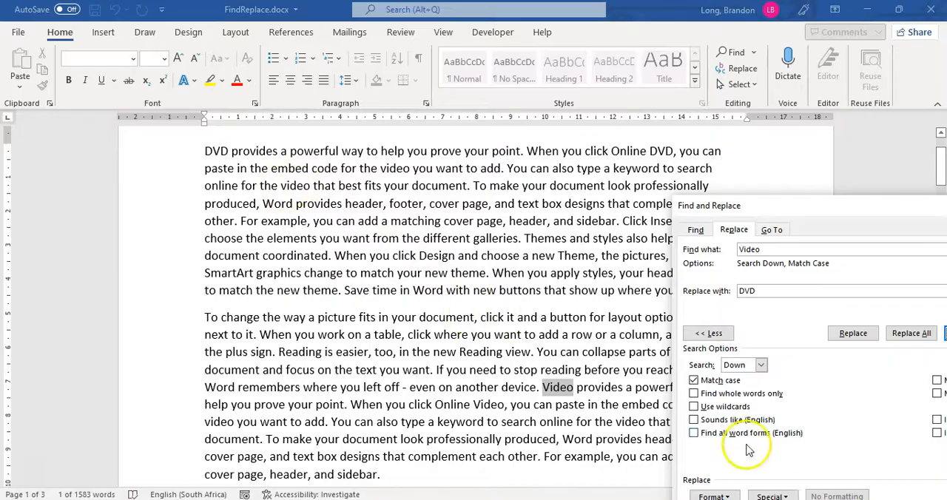
{"action": "mouse_move", "coordinate": [584, 396]}
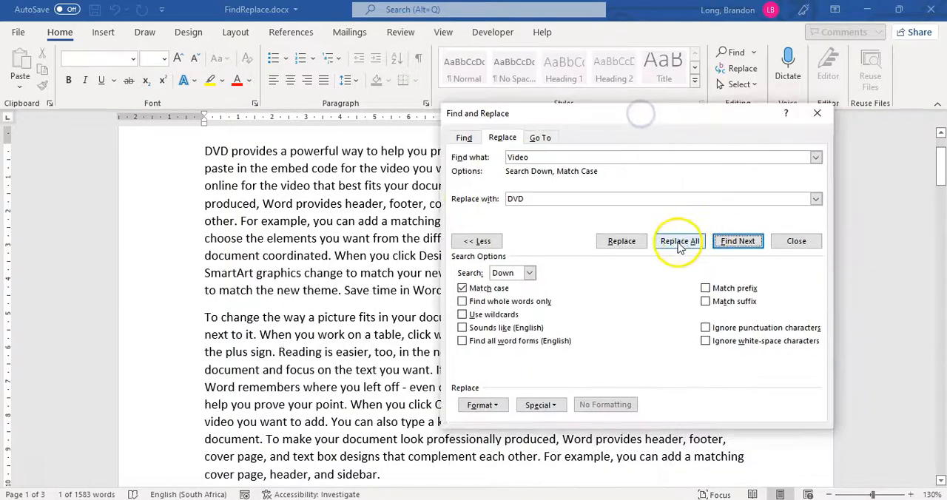
Replace All remaining 'Video' with 'DVD' from the beginning (12 replacements) and close the dialog
{"action": "left_click", "coordinate": [678, 239]}
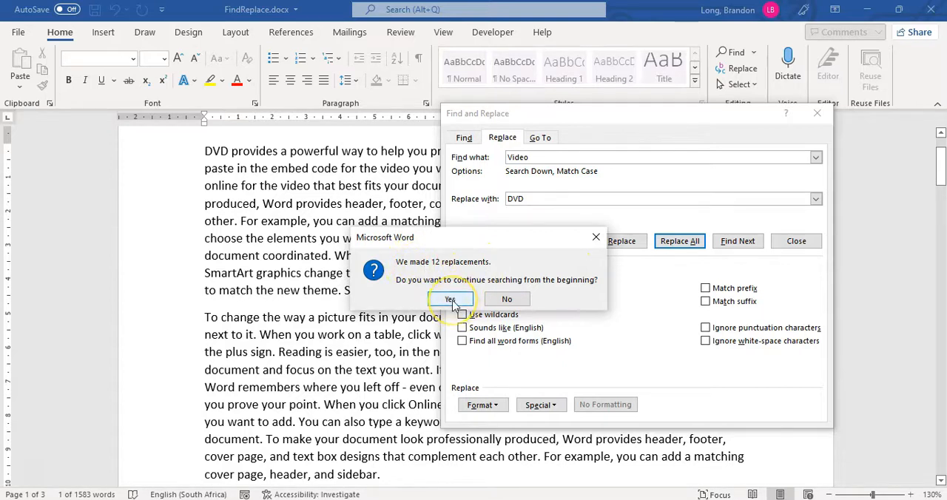
{"action": "left_click", "coordinate": [449, 299]}
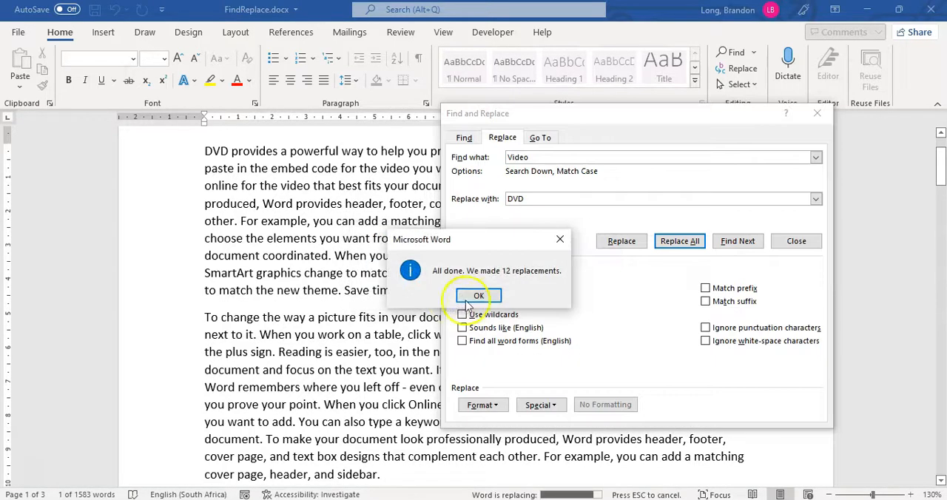
{"action": "left_click", "coordinate": [478, 296]}
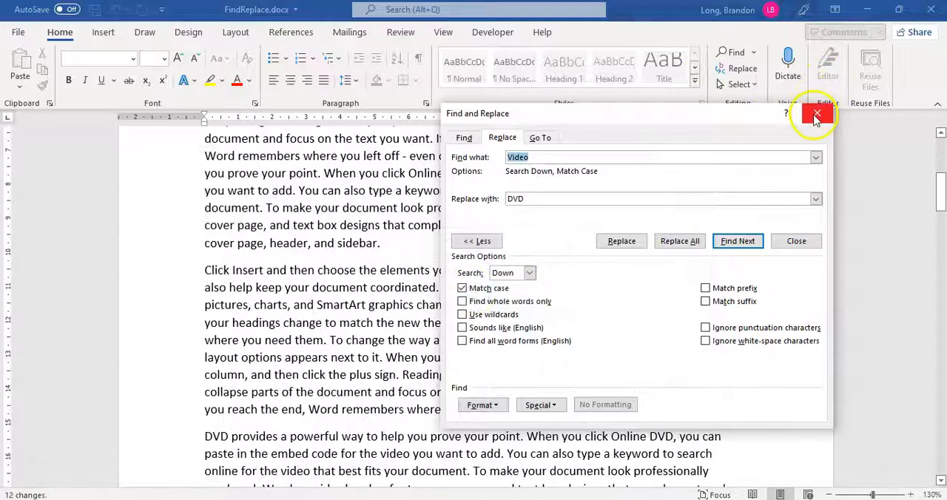
{"action": "left_click", "coordinate": [816, 112]}
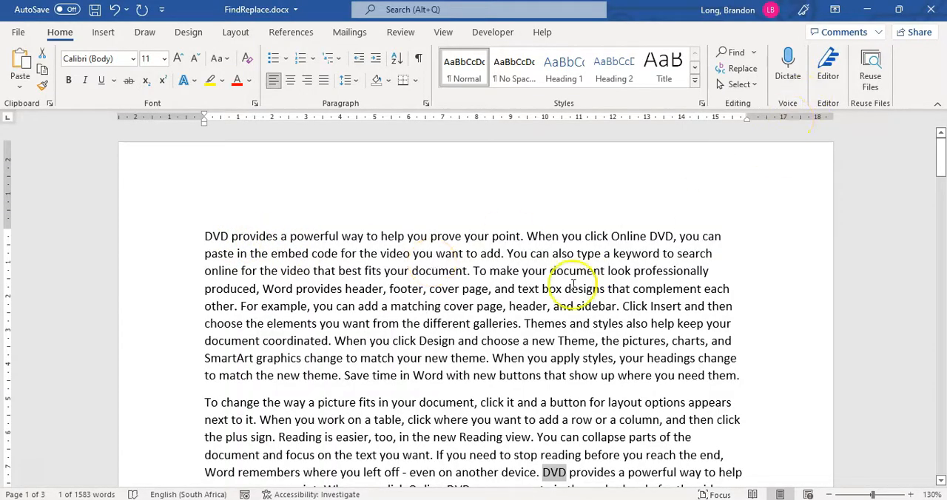
{"action": "mouse_move", "coordinate": [757, 62]}
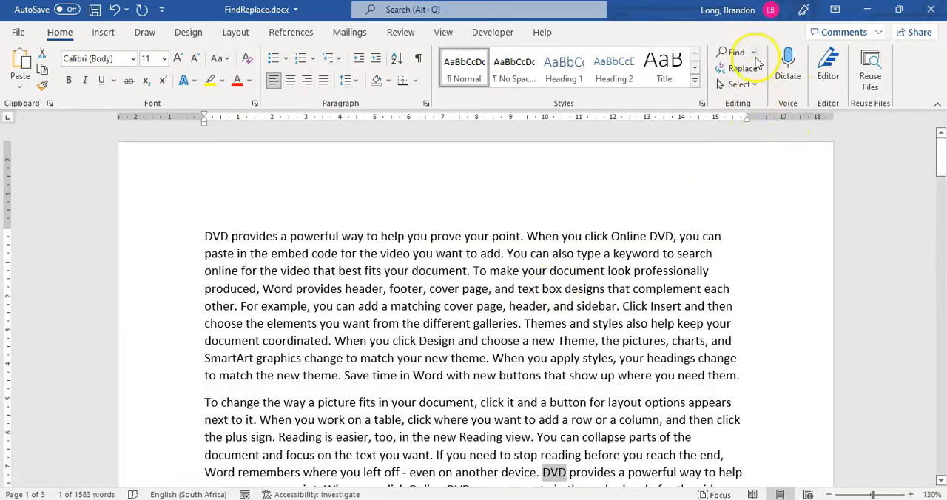
Set Find and Replace to change 'you' to 'YOU' with Match case turned off
{"action": "left_click", "coordinate": [742, 69]}
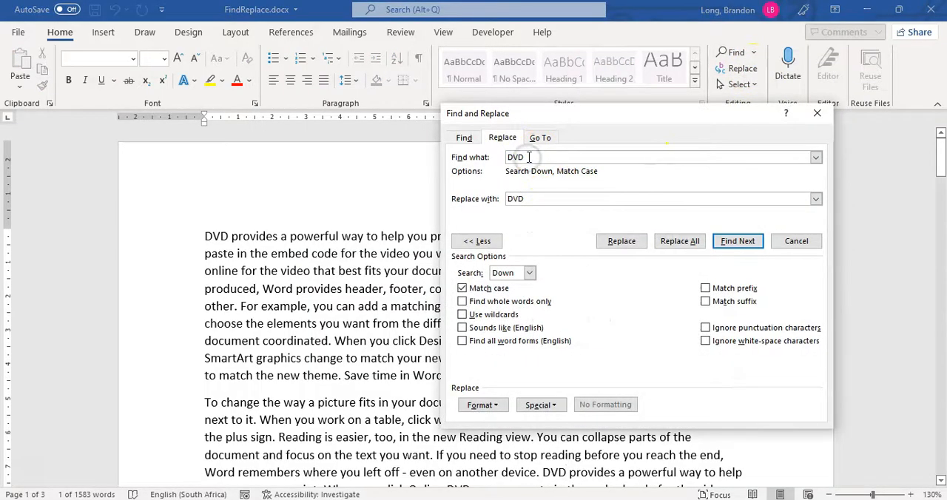
{"action": "type", "text": "yo"}
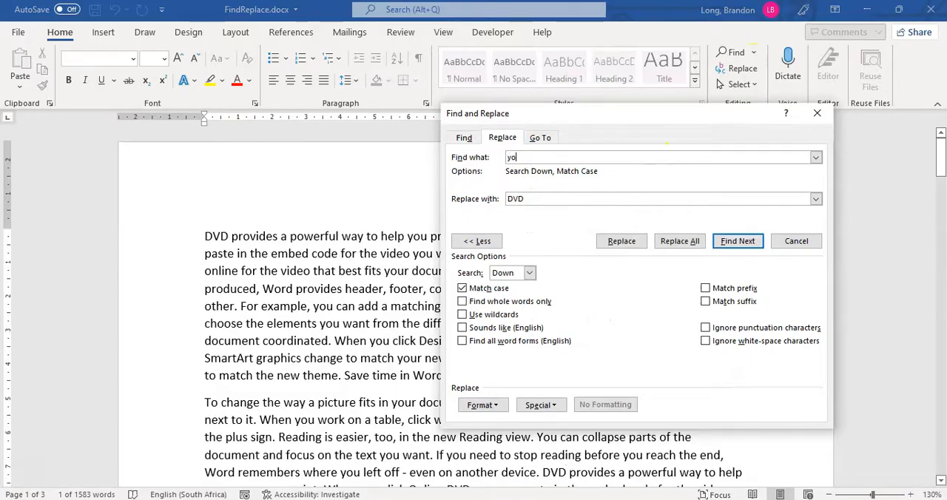
{"action": "type", "text": "u"}
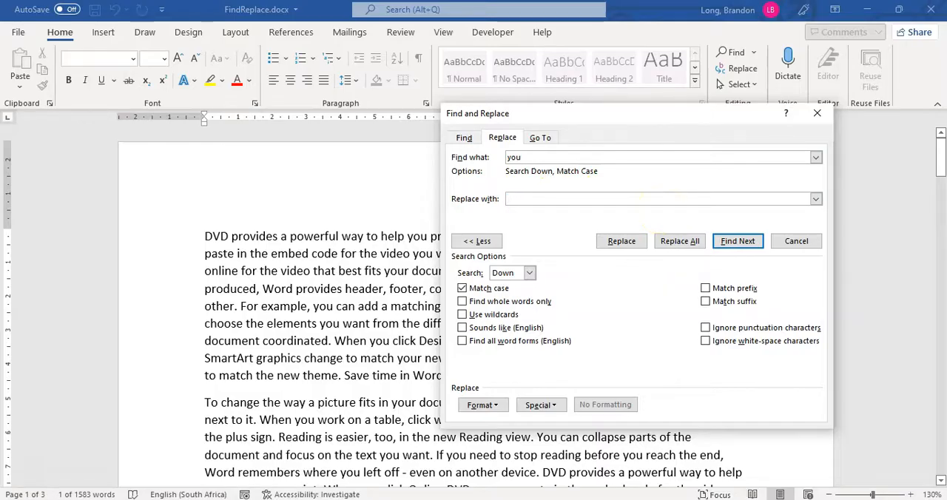
{"action": "type", "text": "Y"}
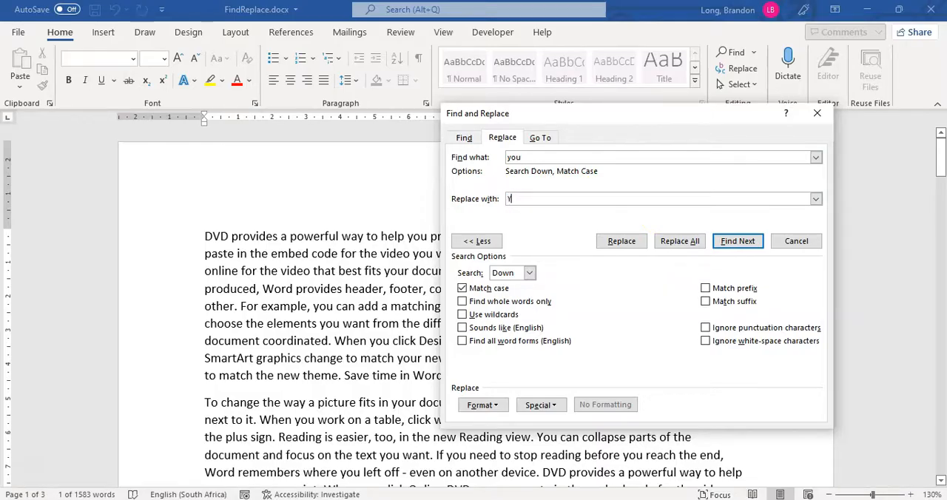
{"action": "type", "text": "OU"}
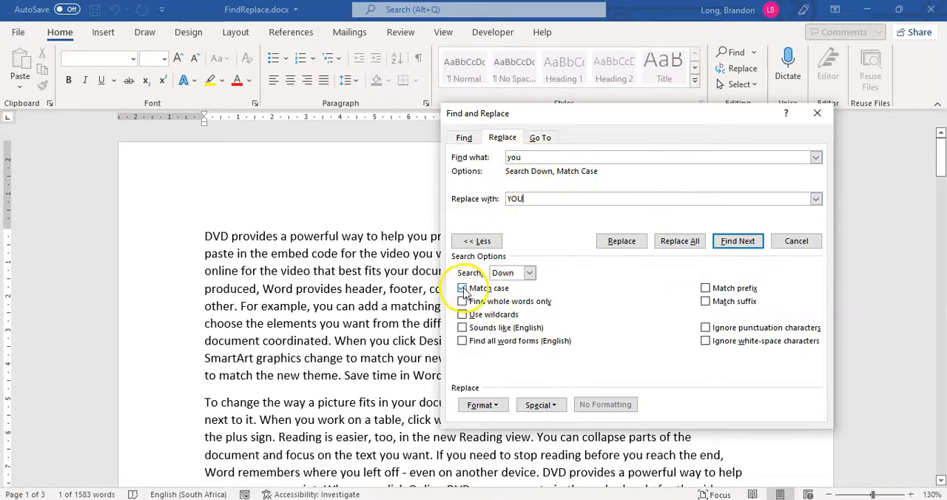
{"action": "left_click", "coordinate": [461, 287]}
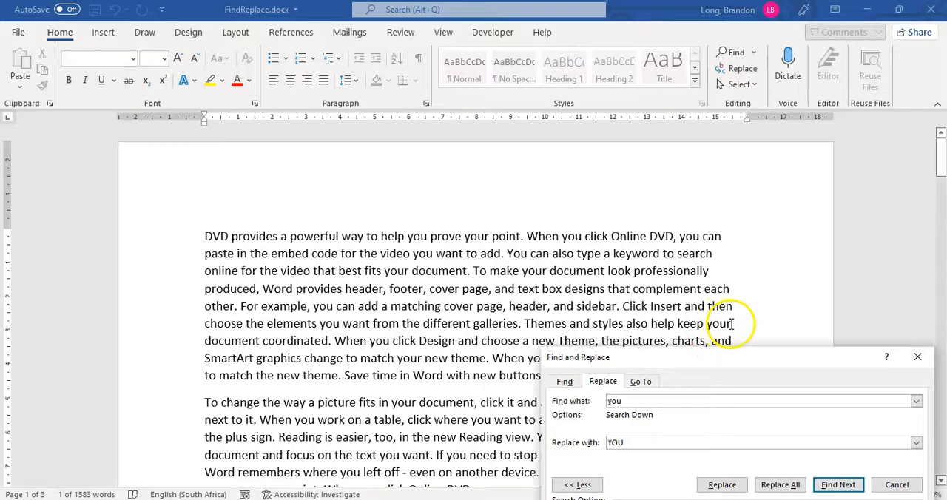
{"action": "mouse_move", "coordinate": [645, 414]}
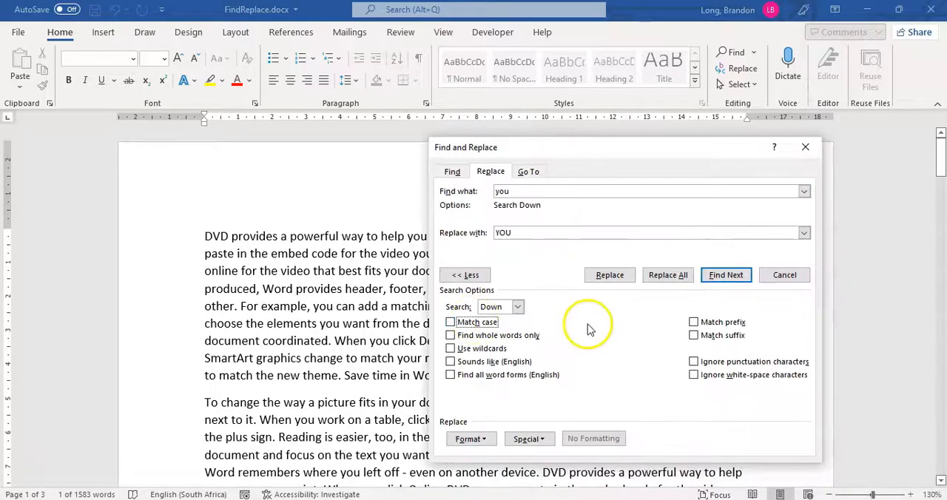
{"action": "mouse_move", "coordinate": [540, 343]}
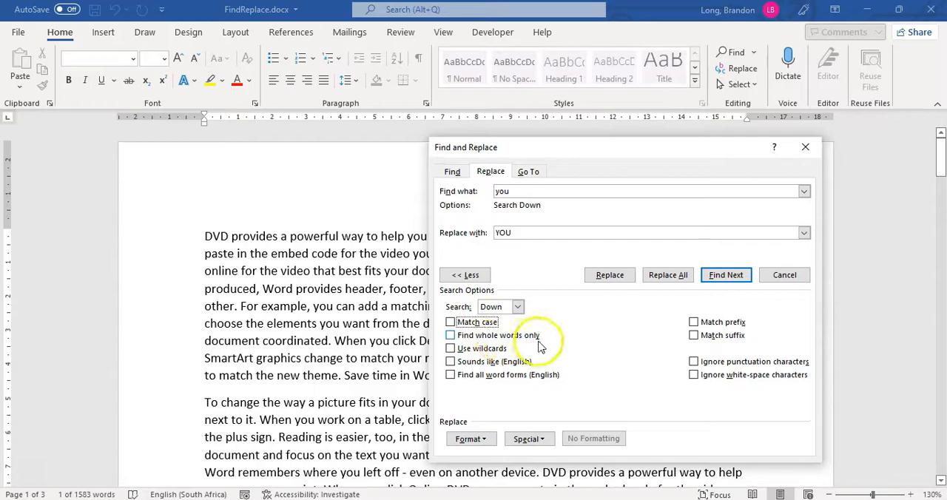
Replace every whole-word 'you' with 'YOU' throughout the document and close the dialog
{"action": "left_click", "coordinate": [449, 334]}
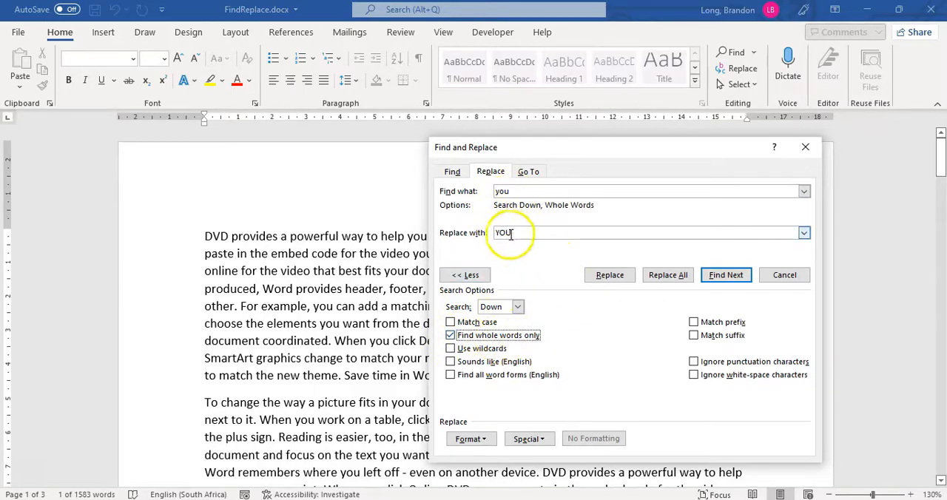
{"action": "mouse_move", "coordinate": [527, 248]}
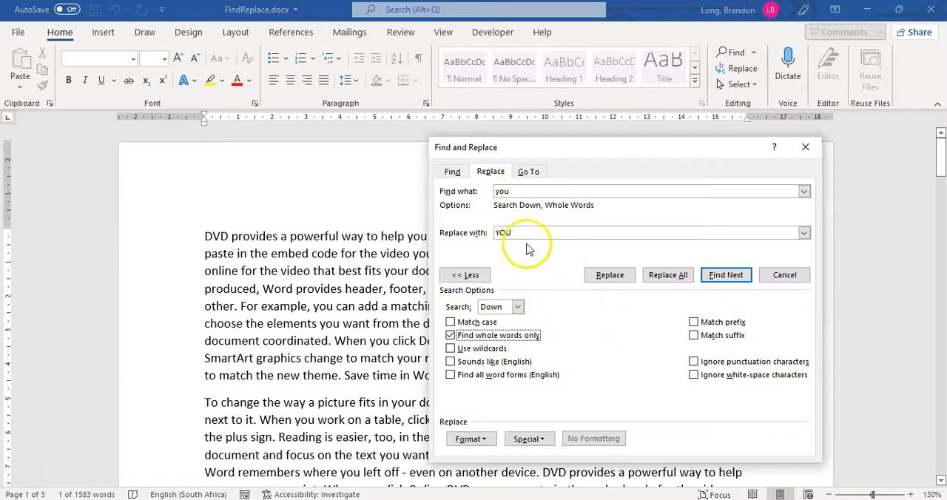
{"action": "mouse_move", "coordinate": [526, 364]}
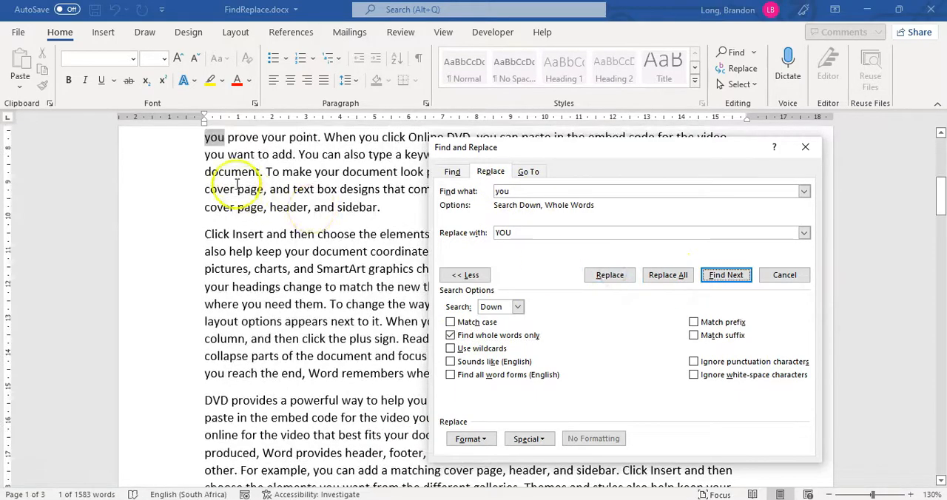
{"action": "left_click", "coordinate": [609, 275]}
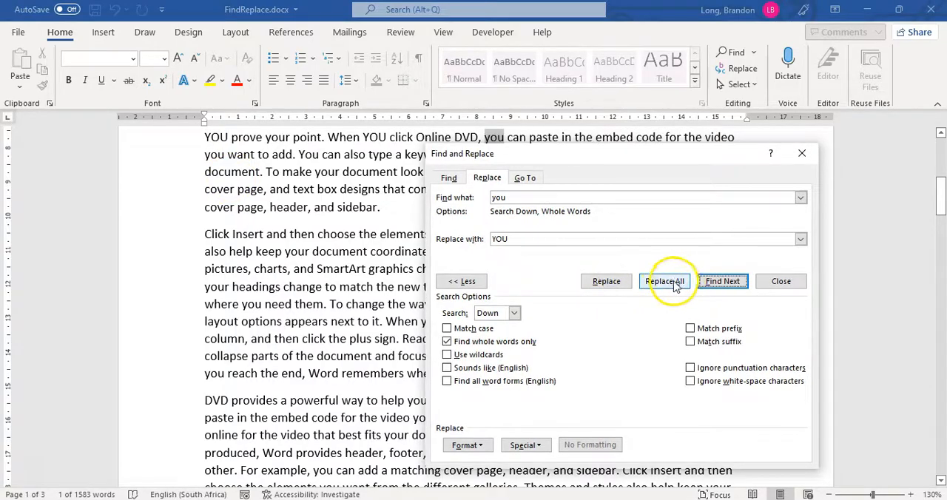
{"action": "left_click", "coordinate": [662, 281]}
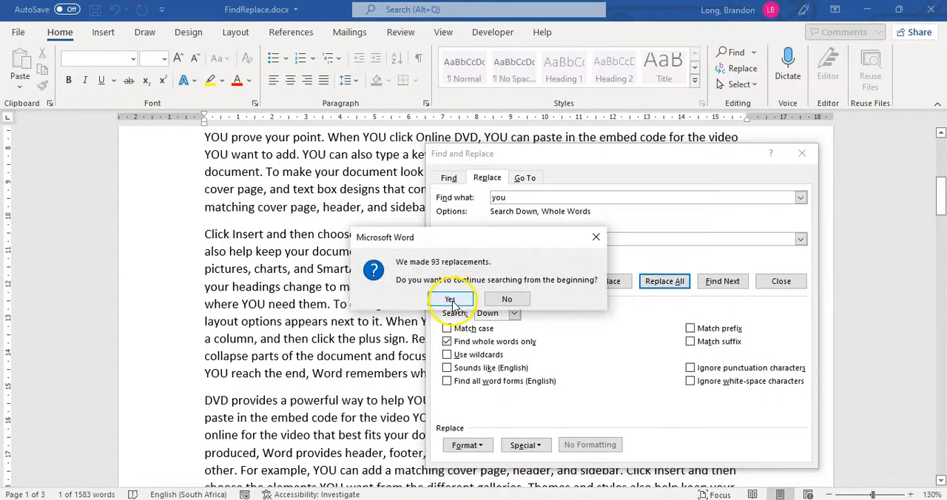
{"action": "left_click", "coordinate": [449, 298]}
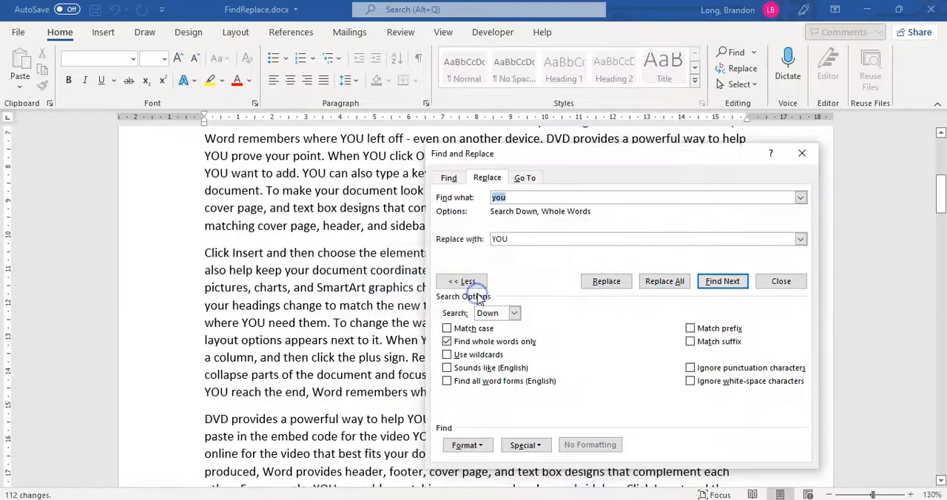
{"action": "mouse_move", "coordinate": [801, 154]}
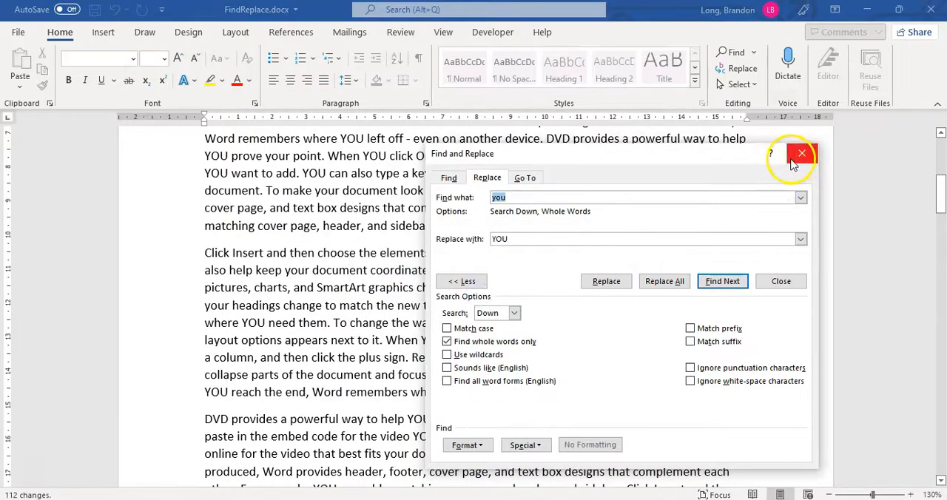
{"action": "left_click", "coordinate": [802, 153]}
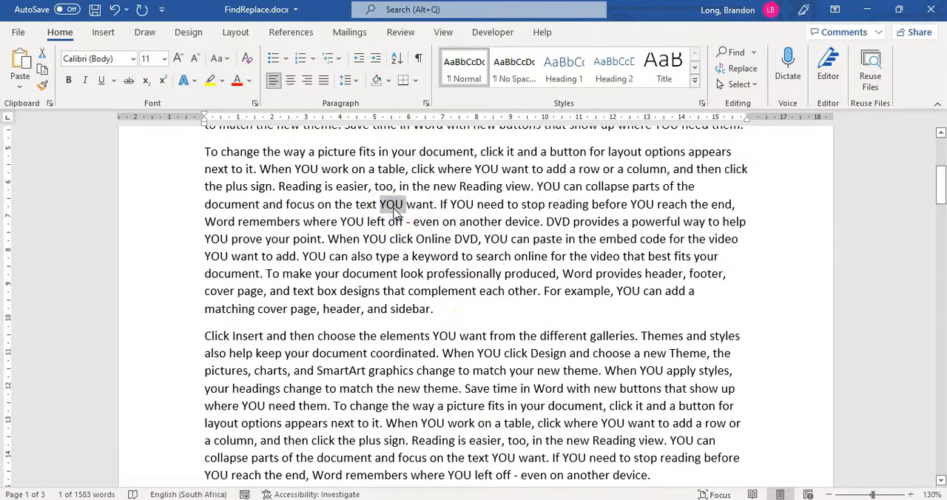
Replace All 'you' again without whole-word matching (138 replacements, turning 'your' into 'YOUr')
{"action": "left_click", "coordinate": [741, 68]}
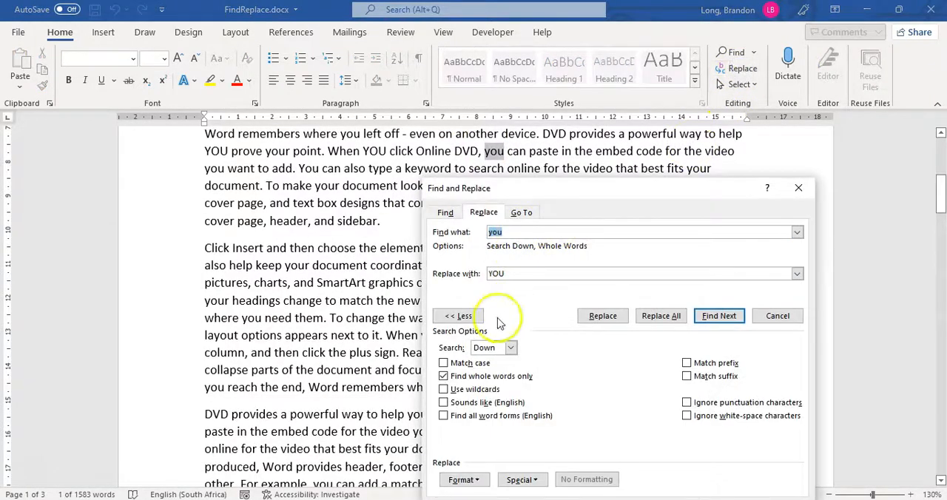
{"action": "left_click", "coordinate": [444, 376]}
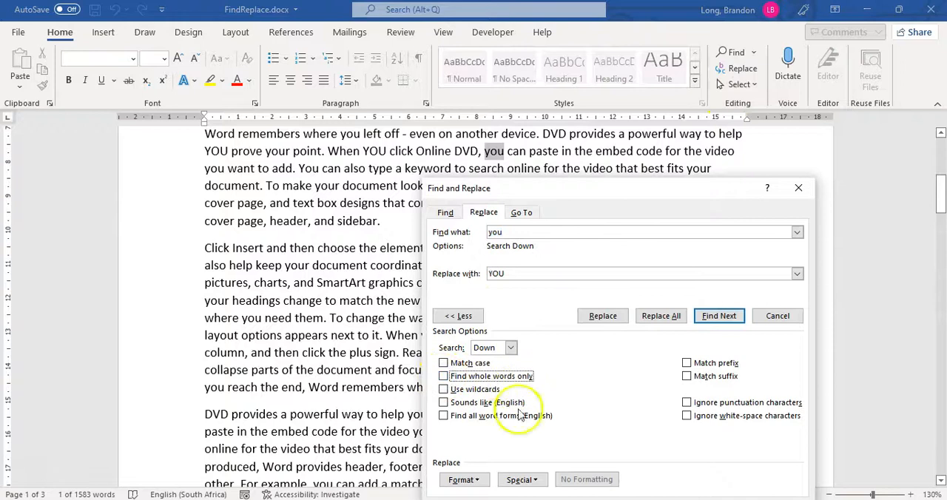
{"action": "left_click", "coordinate": [660, 315]}
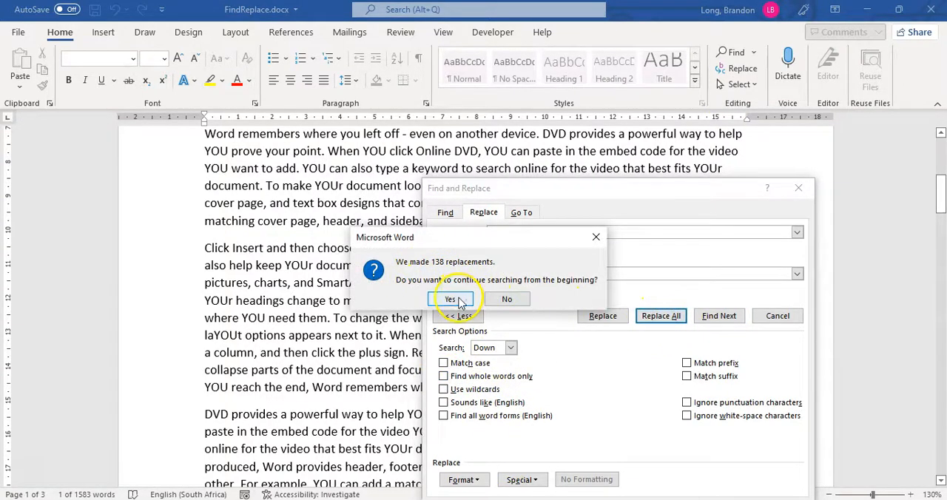
{"action": "left_click", "coordinate": [449, 299]}
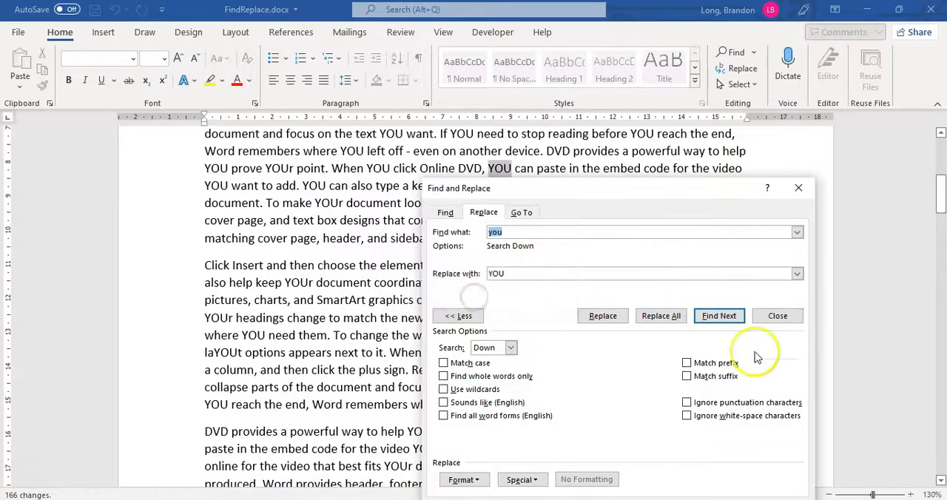
{"action": "left_click", "coordinate": [776, 315]}
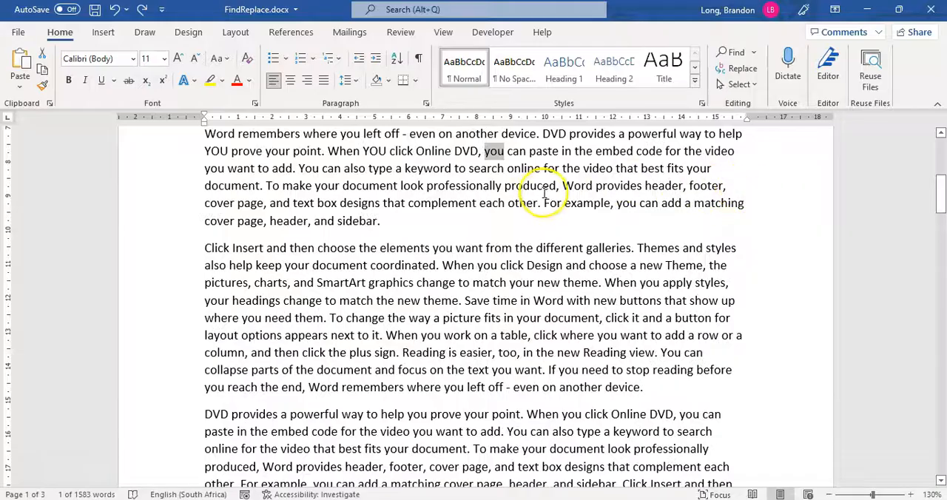
{"action": "mouse_move", "coordinate": [584, 195]}
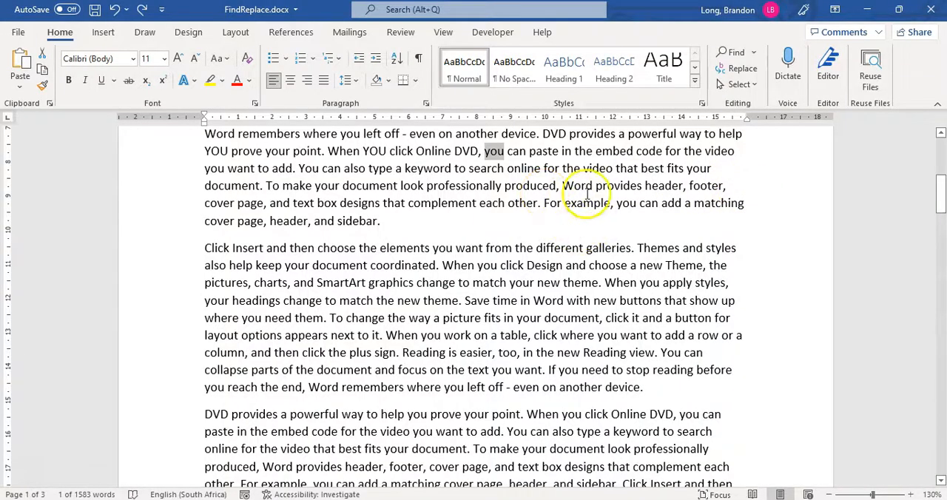
Locate the red 'Word' in the text and search the document for 'Word', listing 27 results
{"action": "scroll", "scroll_direction": "down", "scroll_amount": 3}
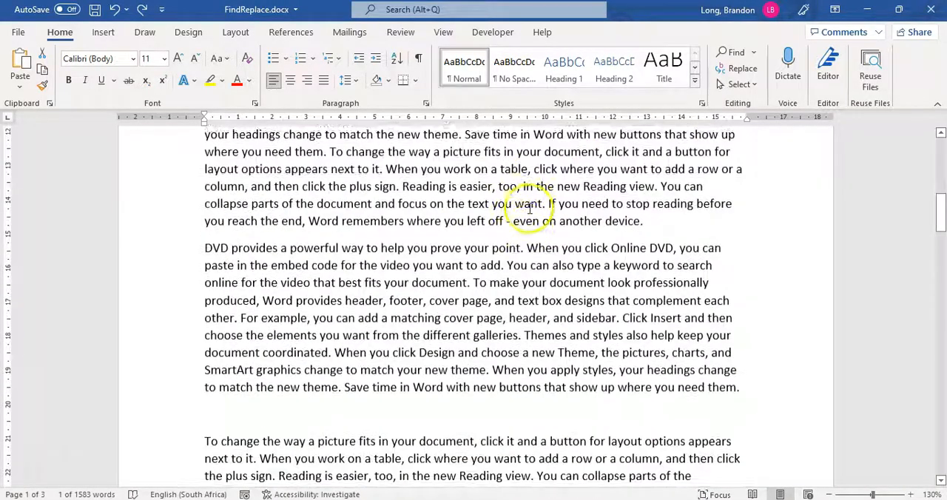
{"action": "scroll", "scroll_direction": "down", "scroll_amount": 3}
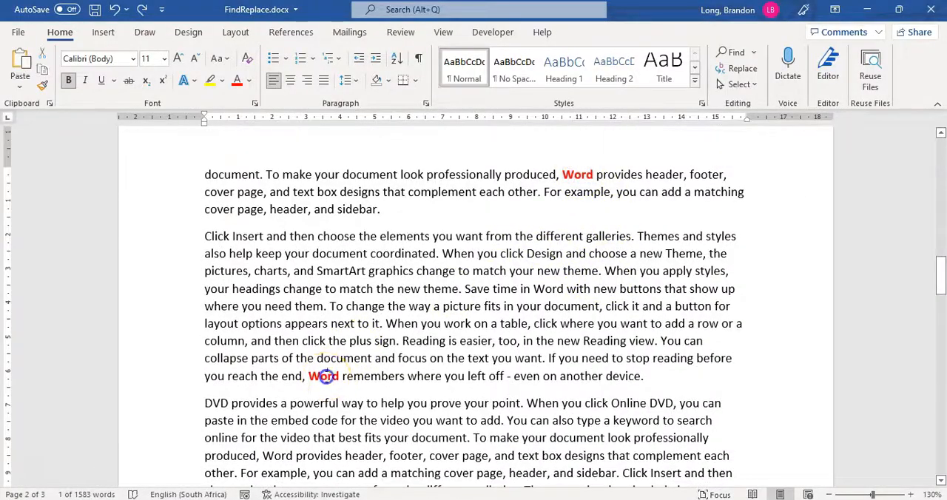
{"action": "left_click", "coordinate": [560, 358]}
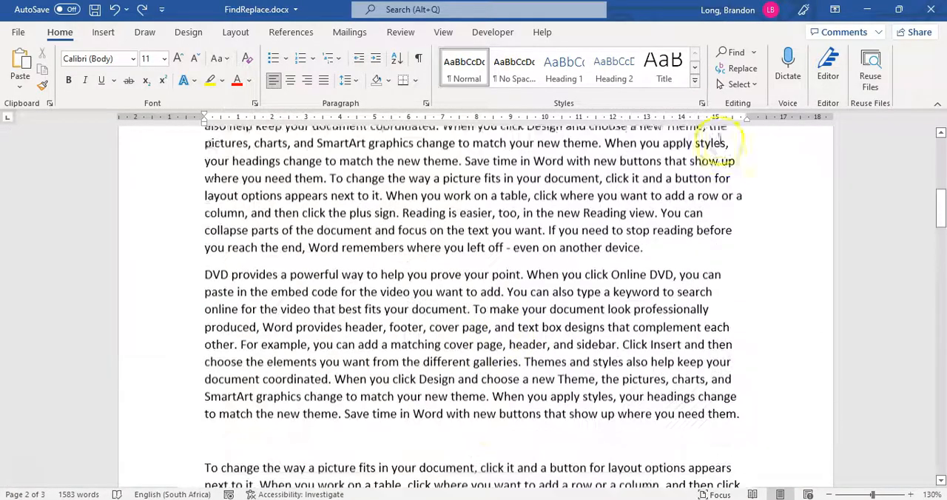
{"action": "left_click", "coordinate": [735, 51]}
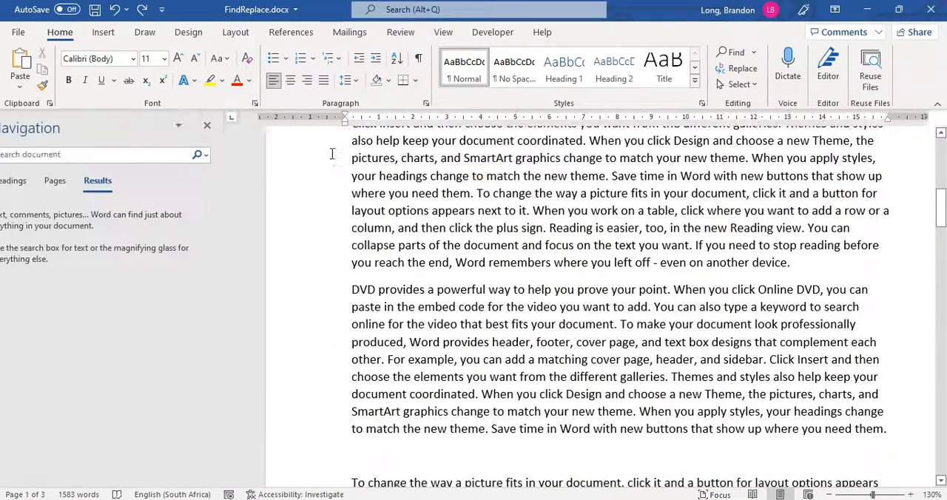
{"action": "type", "text": "Word"}
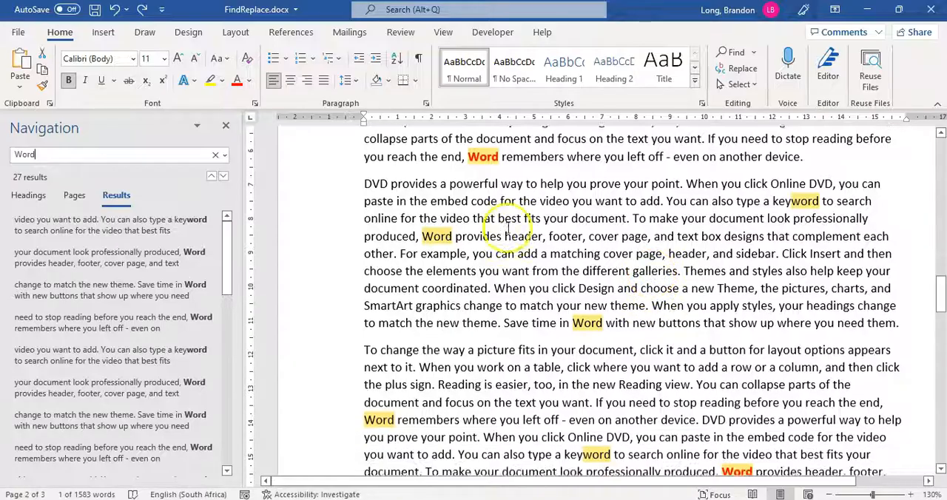
{"action": "scroll", "scroll_direction": "down", "scroll_amount": 3}
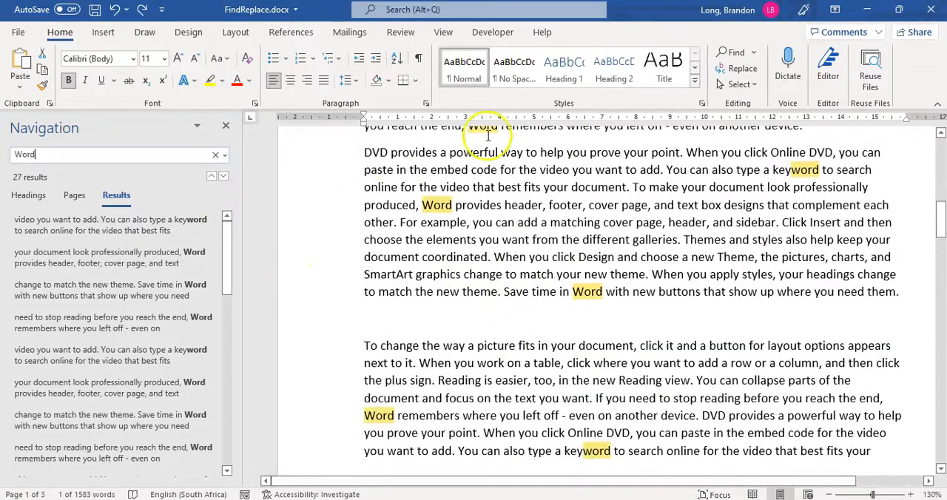
Set Find and Replace to change 'Word' to 'Microsoft Word', clearing the old 'YOU' replacement
{"action": "left_click", "coordinate": [742, 68]}
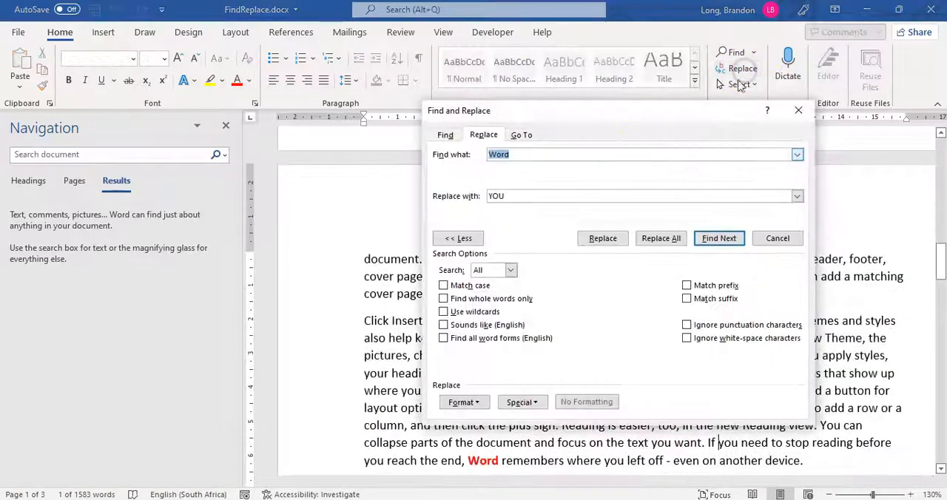
{"action": "left_click", "coordinate": [719, 237]}
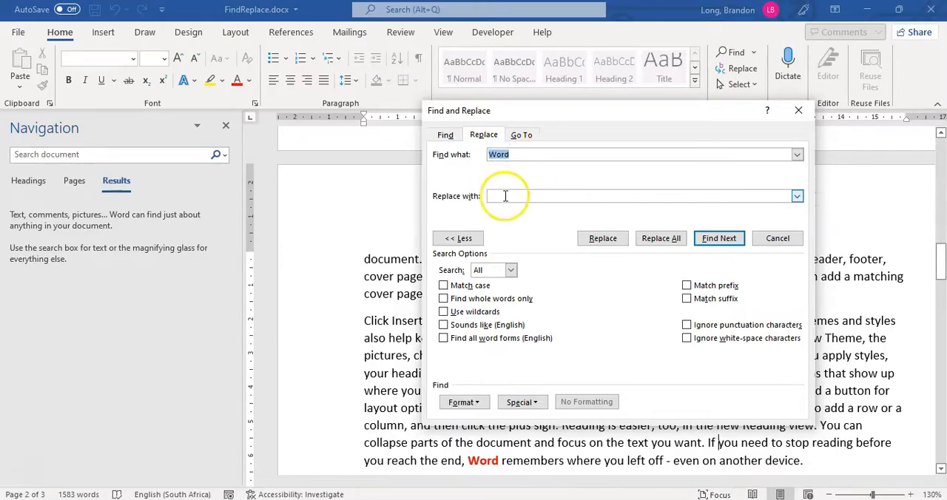
{"action": "type", "text": "Mi"}
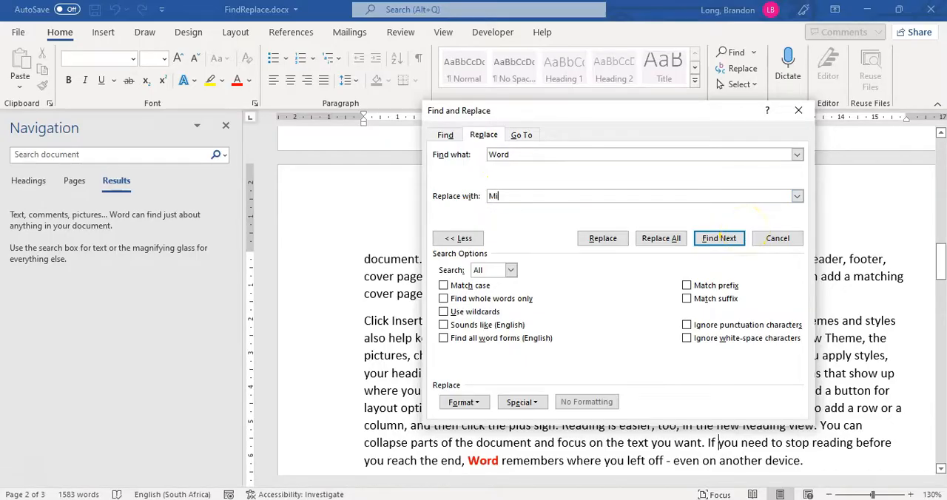
{"action": "type", "text": "crosoft W"}
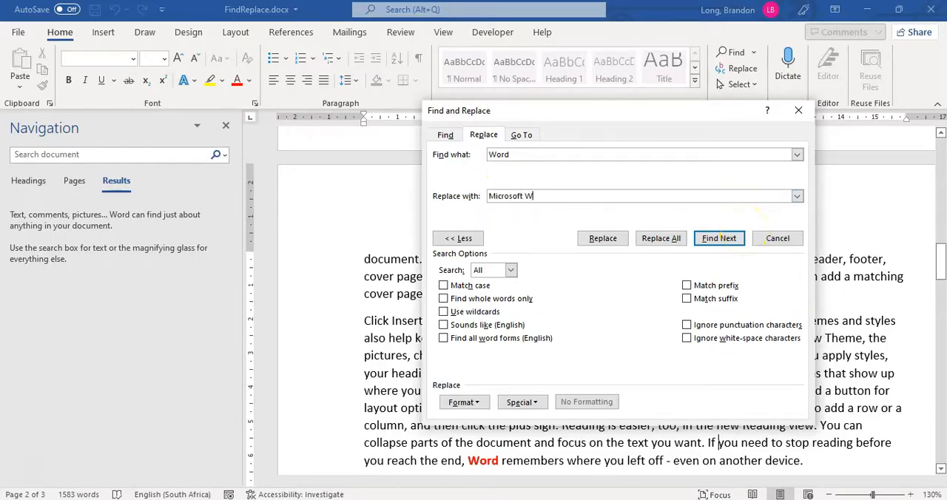
{"action": "type", "text": "ord"}
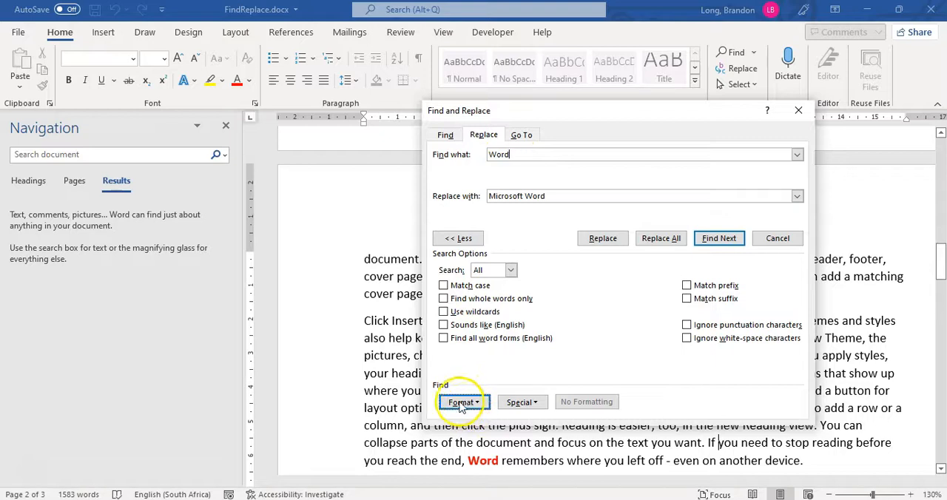
{"action": "mouse_move", "coordinate": [494, 189]}
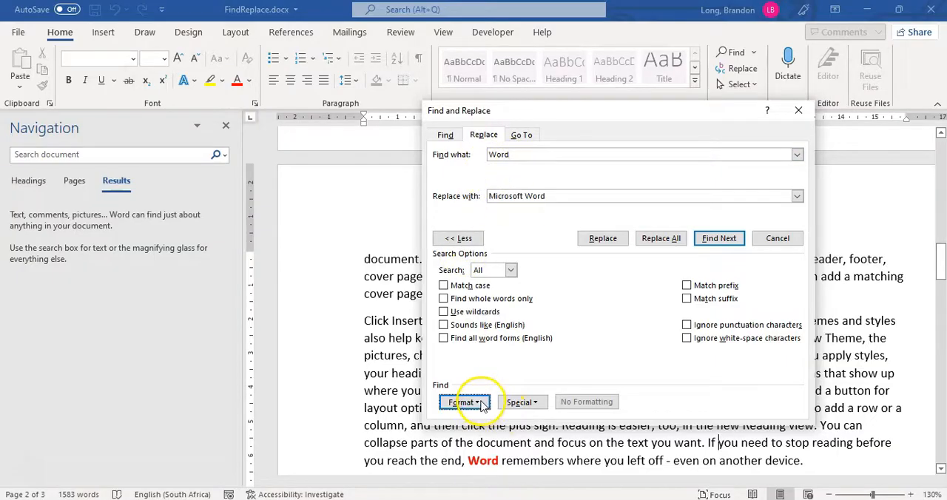
Restrict the 'Word' search to bold, red font with automatic underline colour via Format > Font
{"action": "left_click", "coordinate": [464, 402]}
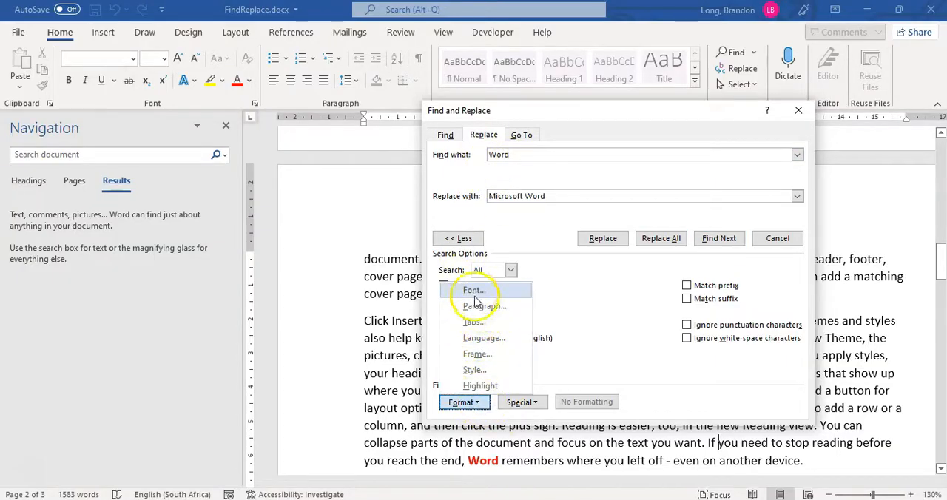
{"action": "mouse_move", "coordinate": [477, 296]}
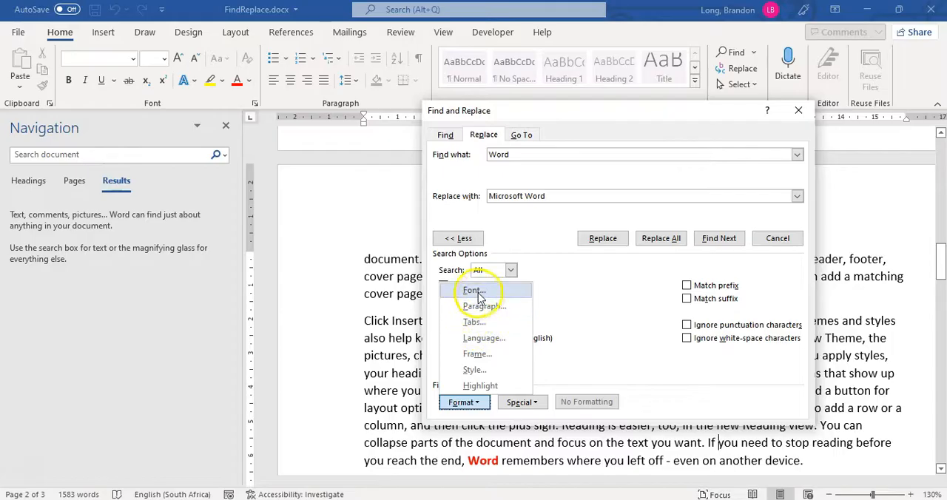
{"action": "left_click", "coordinate": [472, 289]}
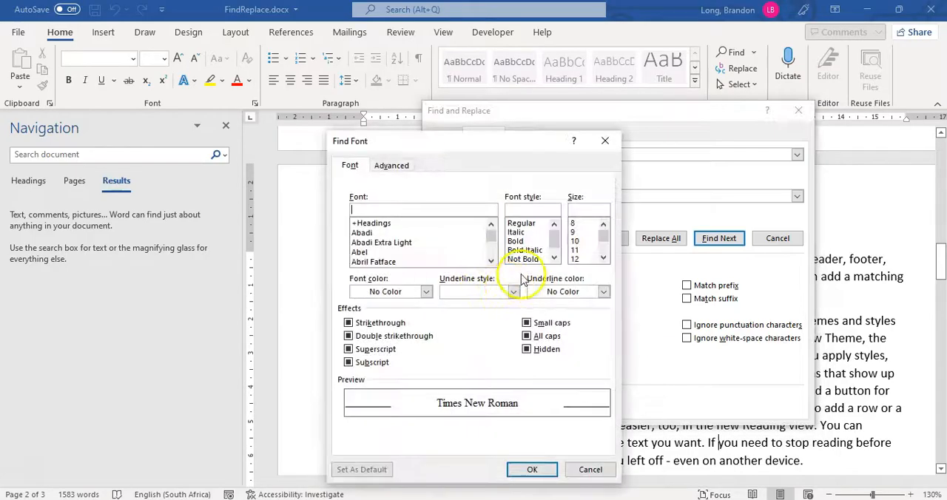
{"action": "left_click", "coordinate": [602, 290]}
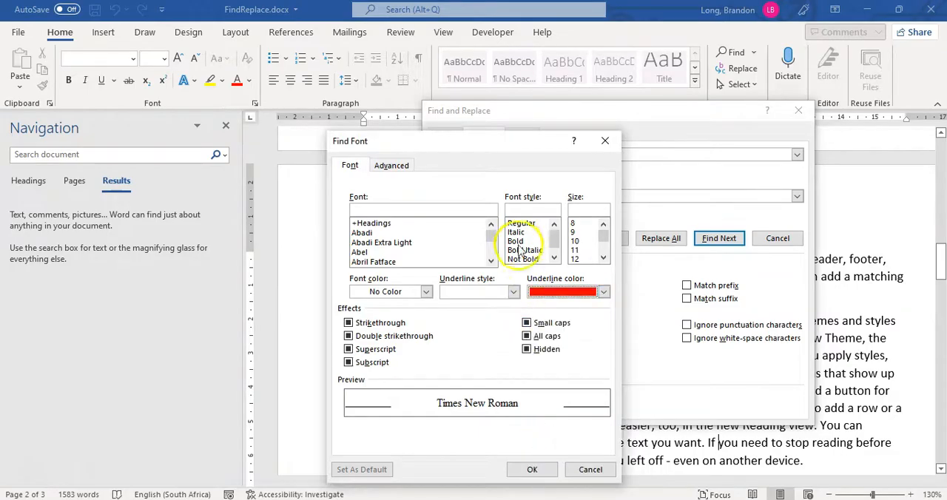
{"action": "left_click", "coordinate": [515, 240]}
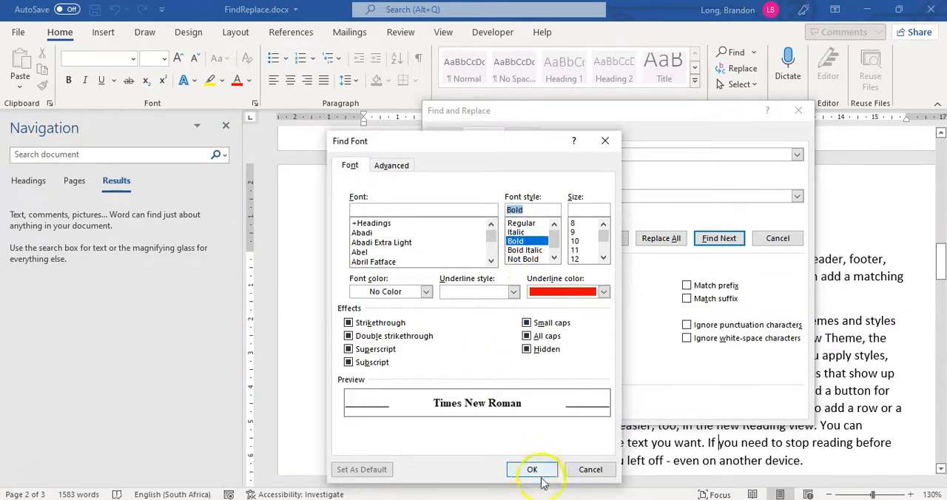
{"action": "left_click", "coordinate": [533, 469]}
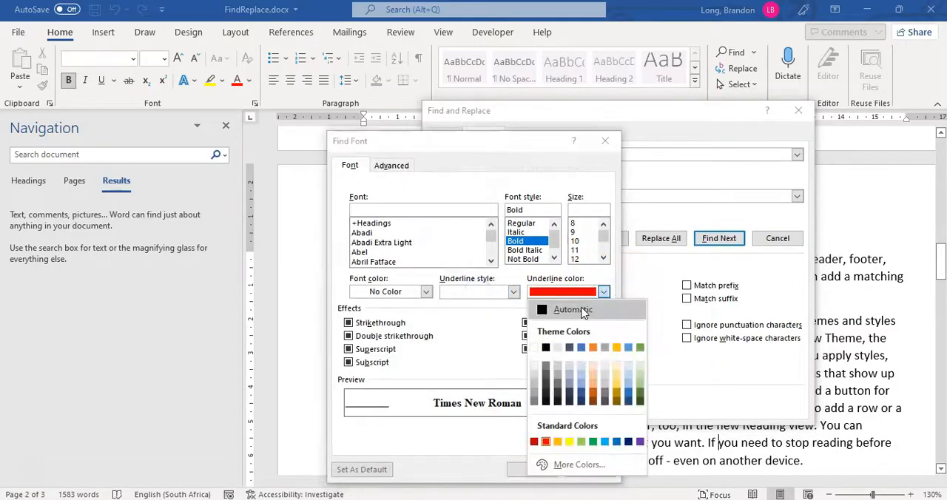
{"action": "left_click", "coordinate": [571, 309]}
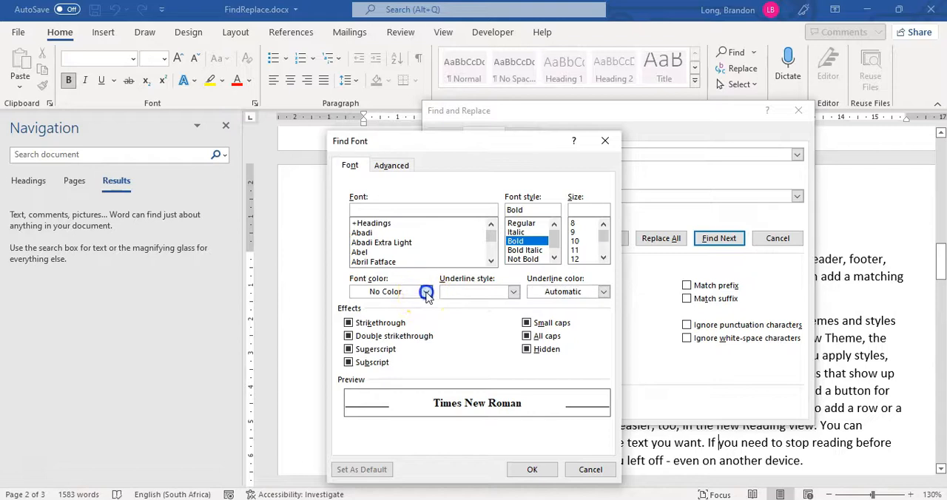
{"action": "left_click", "coordinate": [426, 290]}
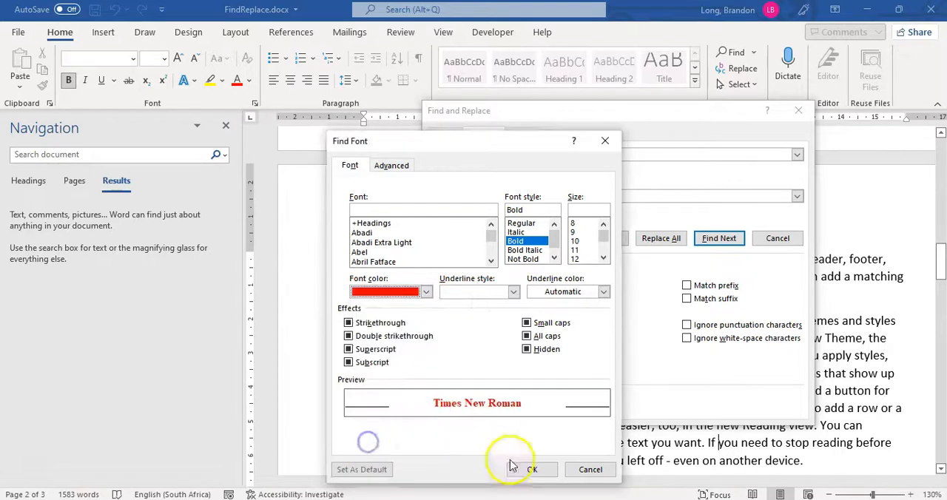
{"action": "left_click", "coordinate": [531, 469]}
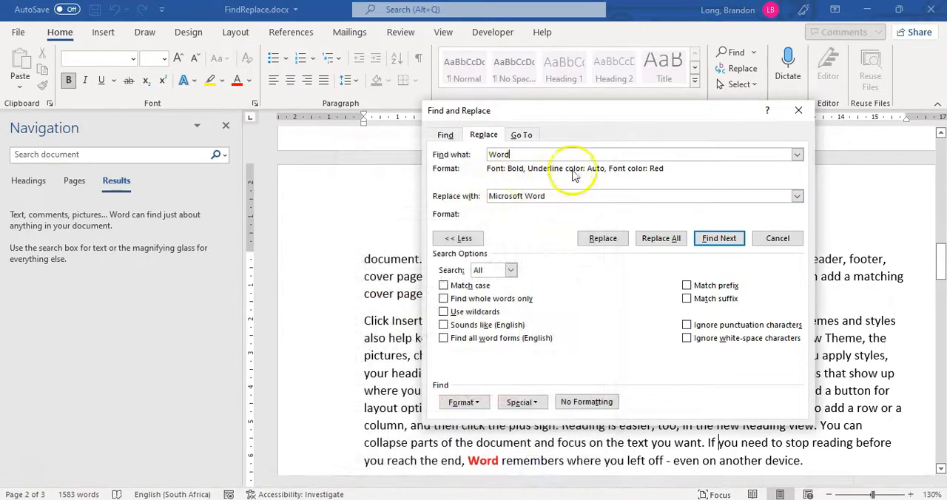
{"action": "mouse_move", "coordinate": [591, 176]}
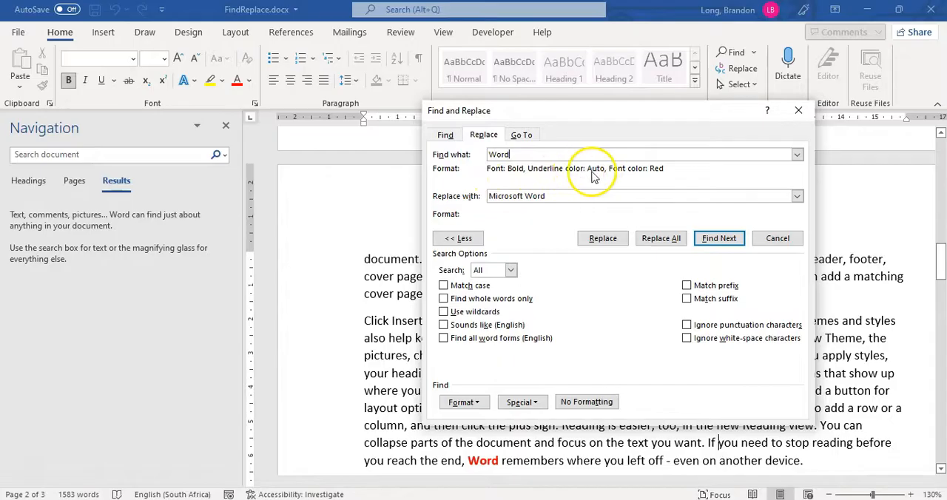
{"action": "mouse_move", "coordinate": [579, 184]}
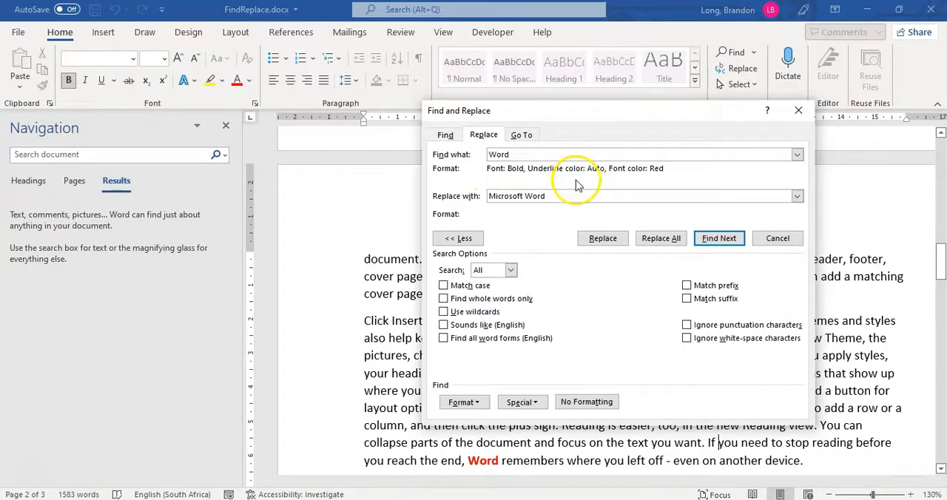
{"action": "left_click", "coordinate": [562, 154]}
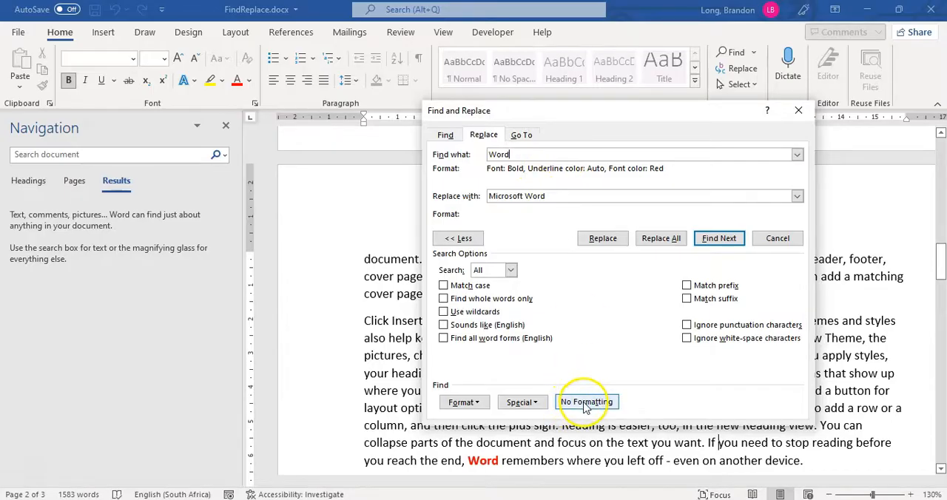
Limit the 'Word' search to bold red text only, without the underline colour condition
{"action": "left_click", "coordinate": [586, 403]}
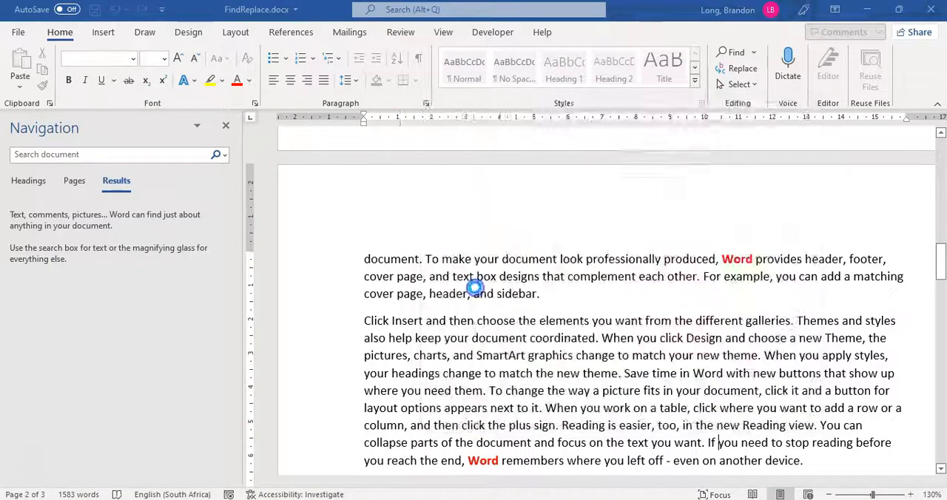
{"action": "left_click", "coordinate": [426, 289]}
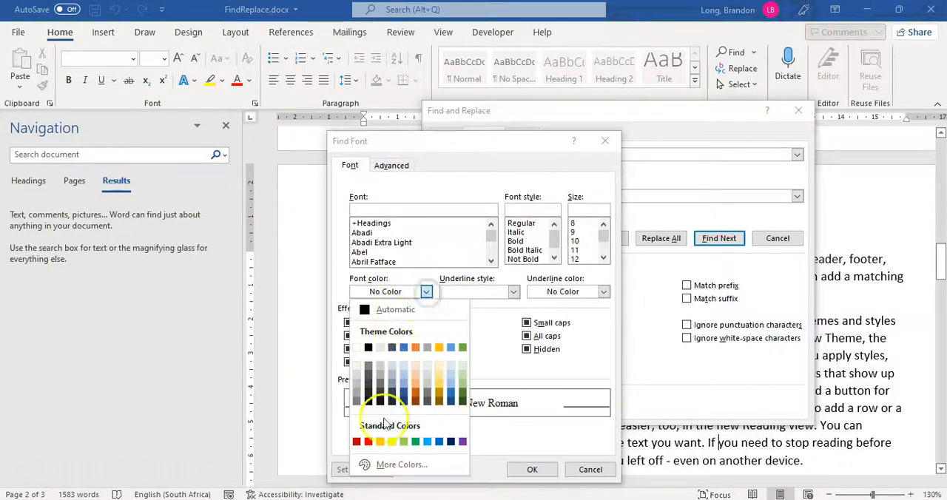
{"action": "left_click", "coordinate": [355, 441]}
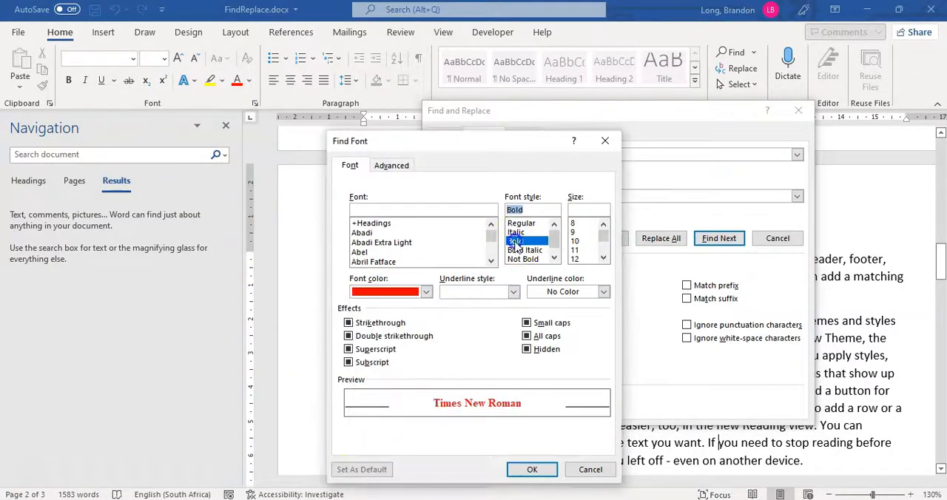
{"action": "left_click", "coordinate": [532, 469]}
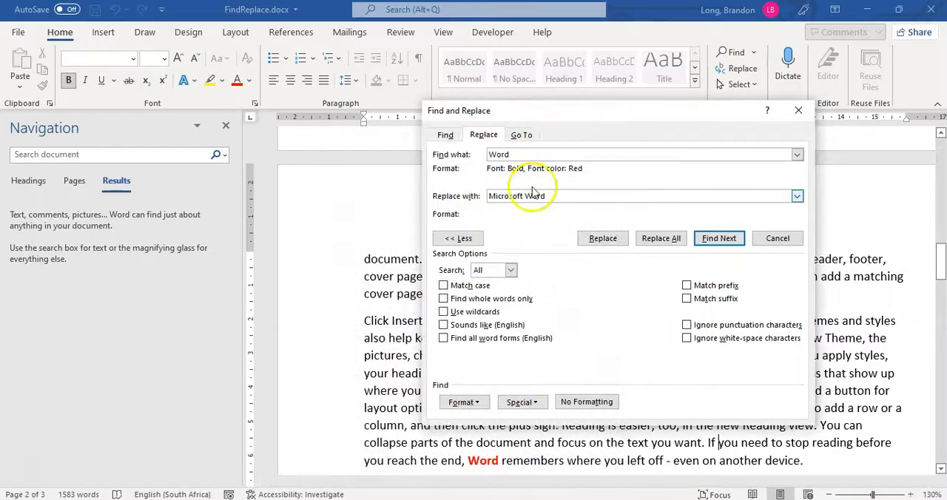
{"action": "left_click", "coordinate": [644, 154]}
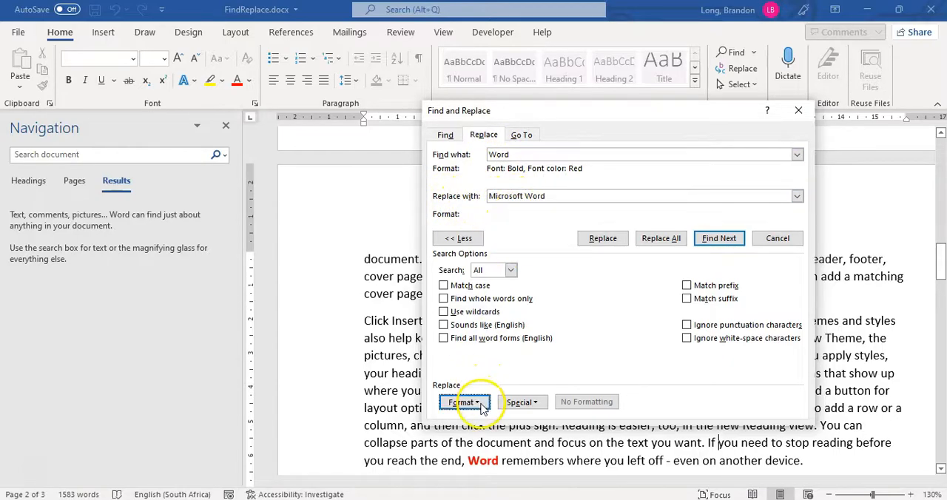
Format the 'Microsoft Word' replacement as bold with Accent 1 blue font colour
{"action": "left_click", "coordinate": [464, 402]}
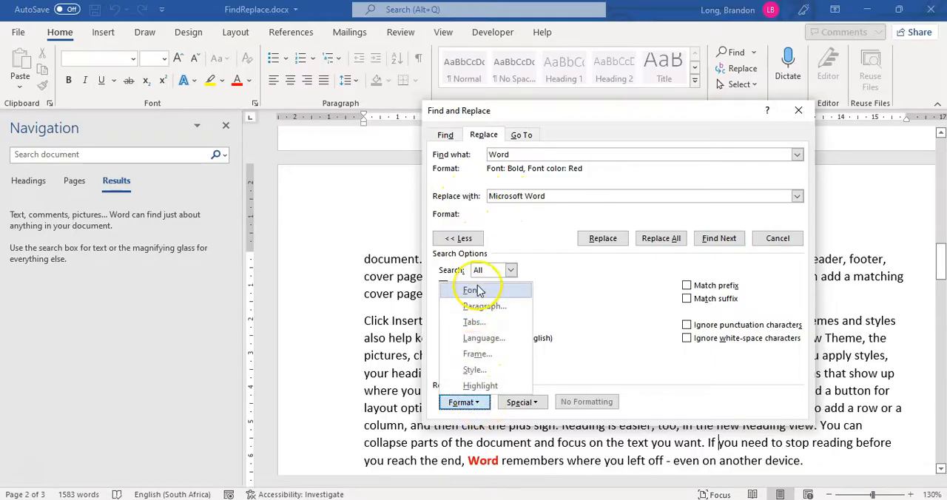
{"action": "left_click", "coordinate": [471, 290]}
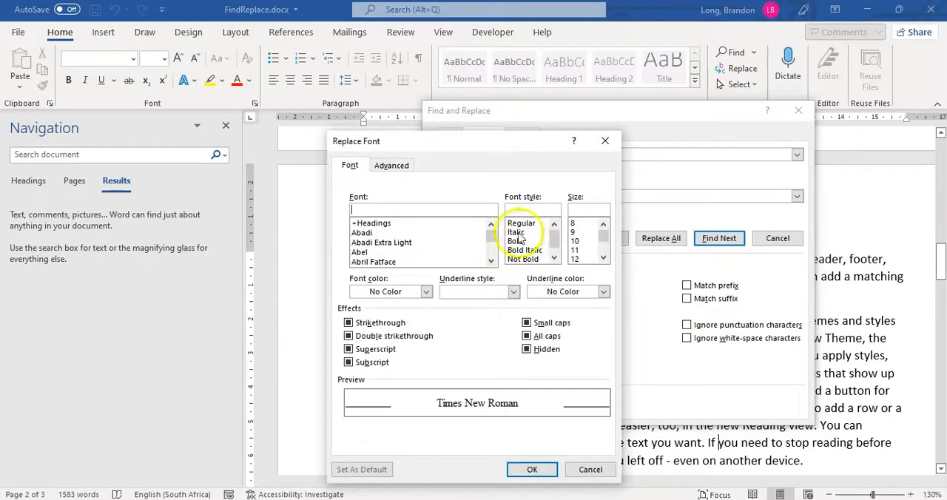
{"action": "left_click", "coordinate": [426, 289]}
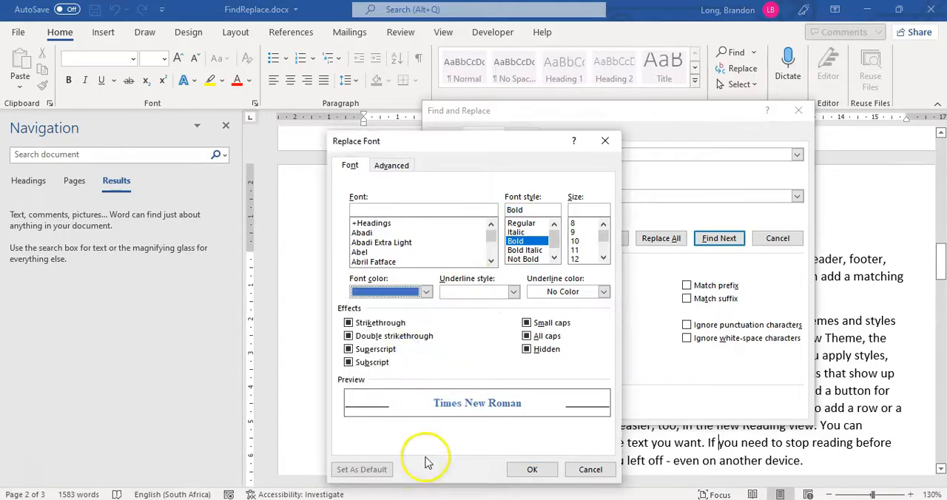
{"action": "left_click", "coordinate": [531, 469]}
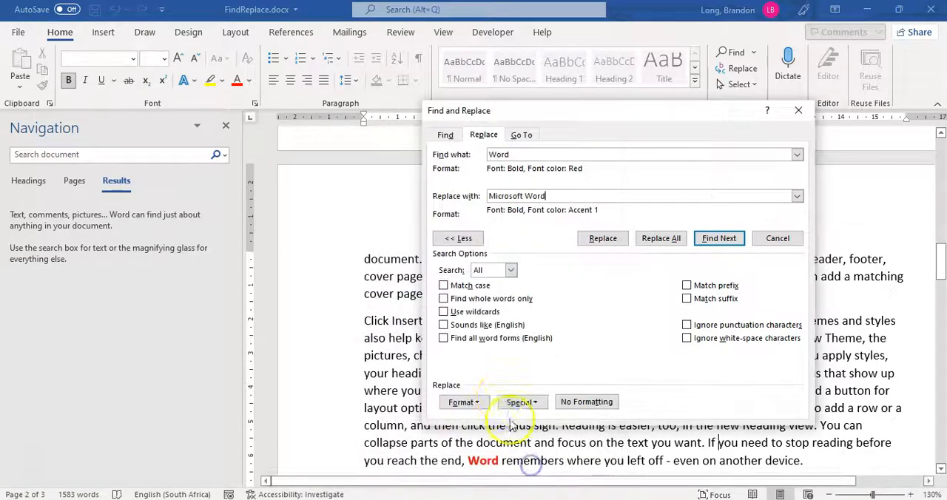
{"action": "left_click", "coordinate": [461, 403]}
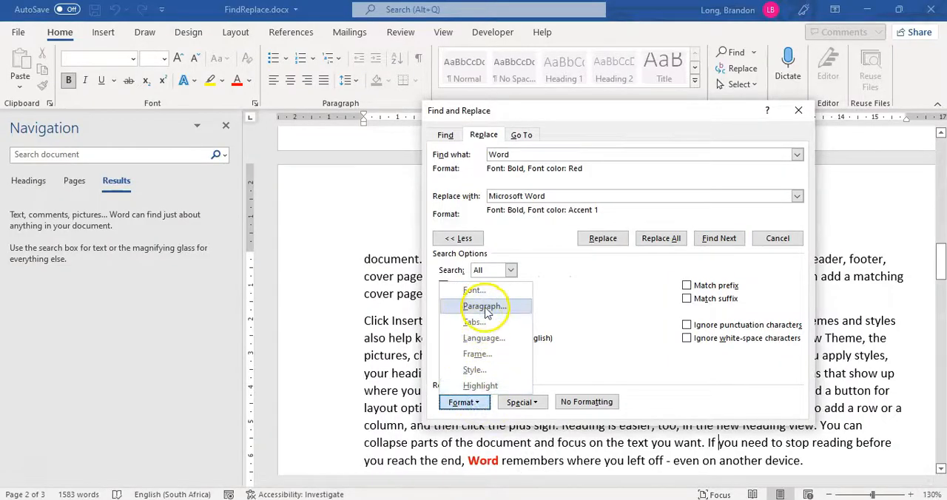
{"action": "mouse_move", "coordinate": [475, 370]}
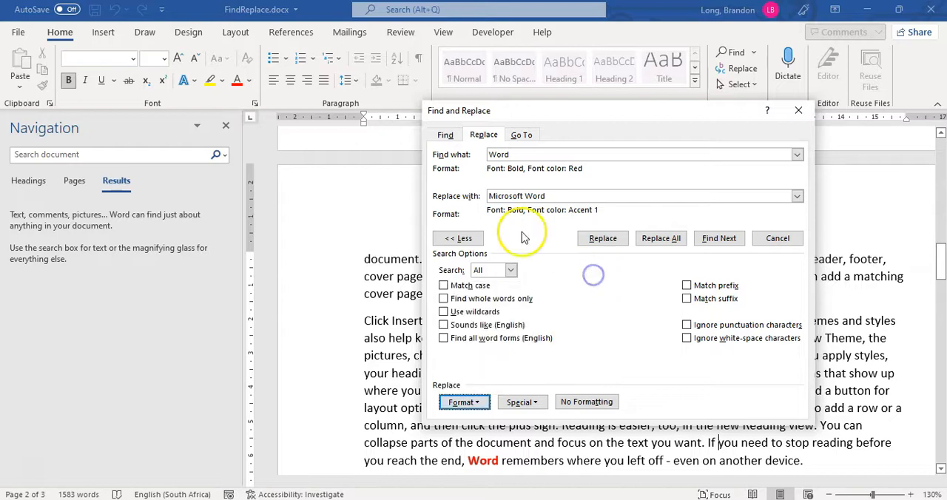
{"action": "mouse_move", "coordinate": [659, 236]}
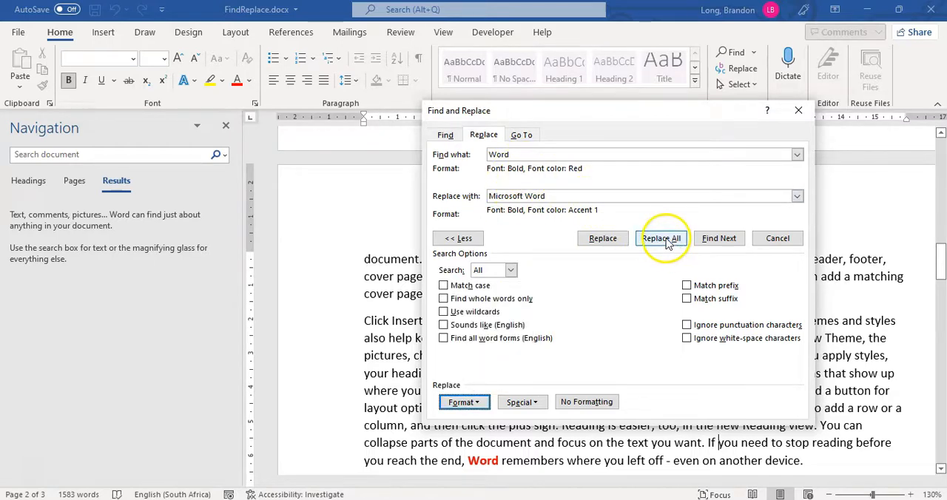
Replace all four bold red 'Word' matches with bold blue 'Microsoft Word' and review the pages
{"action": "left_click", "coordinate": [660, 236]}
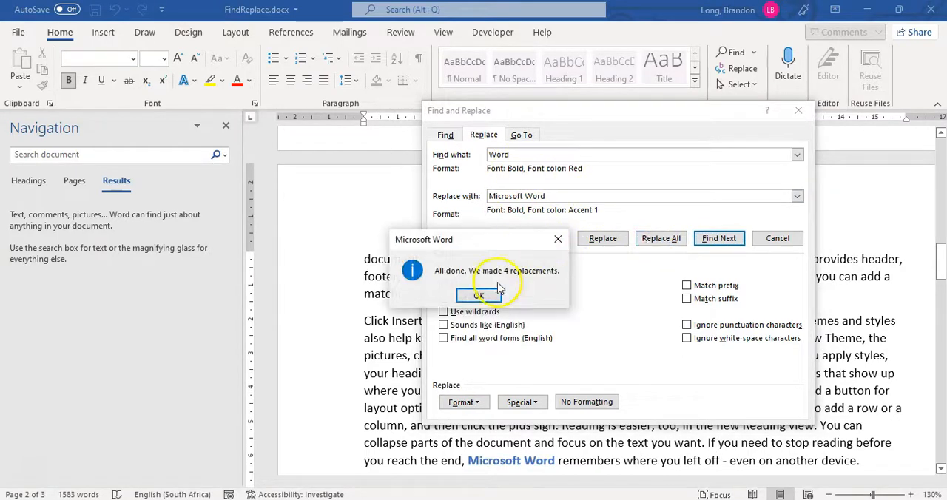
{"action": "left_click", "coordinate": [477, 294]}
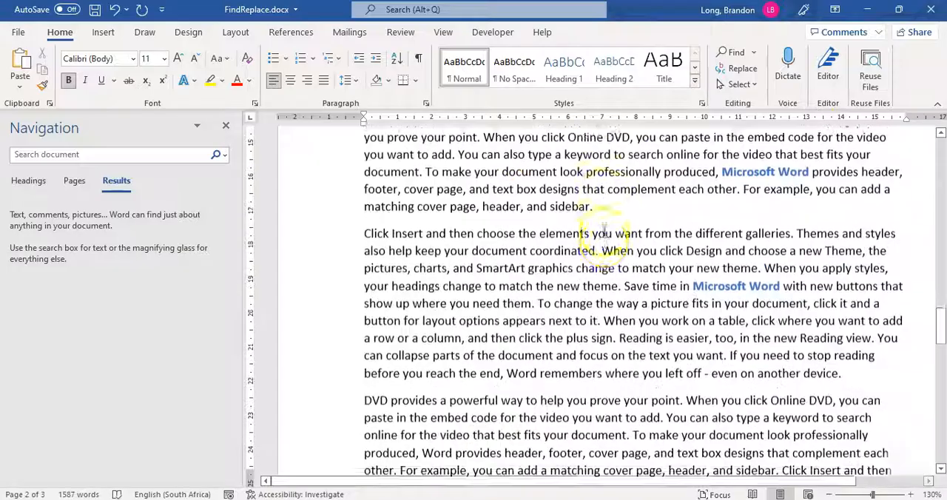
{"action": "scroll", "scroll_direction": "down", "scroll_amount": 3}
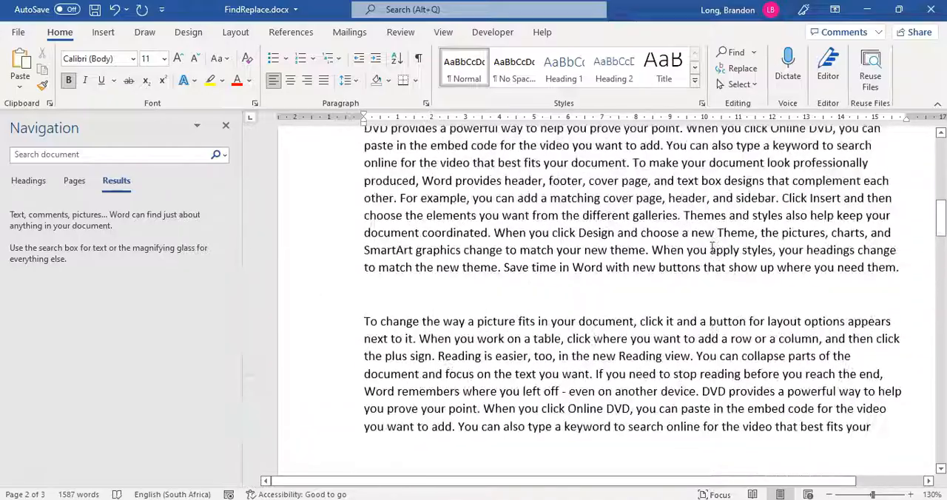
{"action": "scroll", "scroll_direction": "up", "scroll_amount": 3}
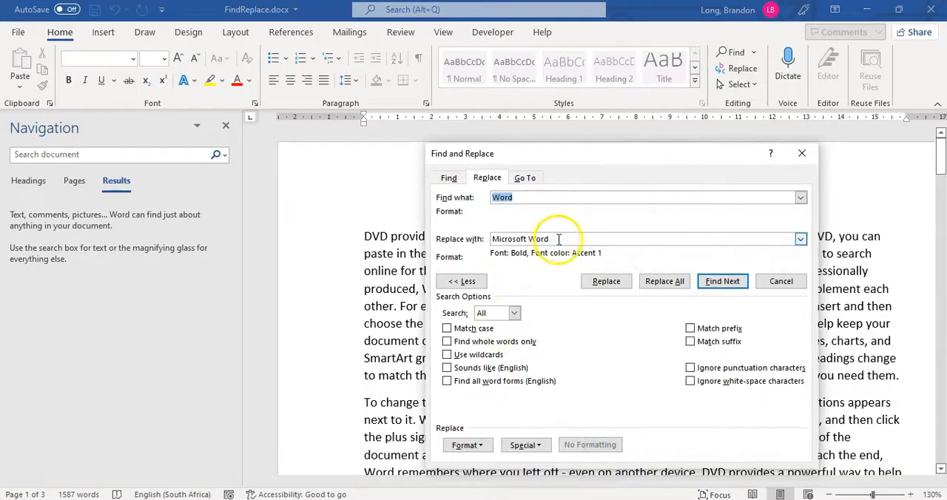
Browse the Special character search list, then close Find and Replace without changes
{"action": "left_click", "coordinate": [589, 443]}
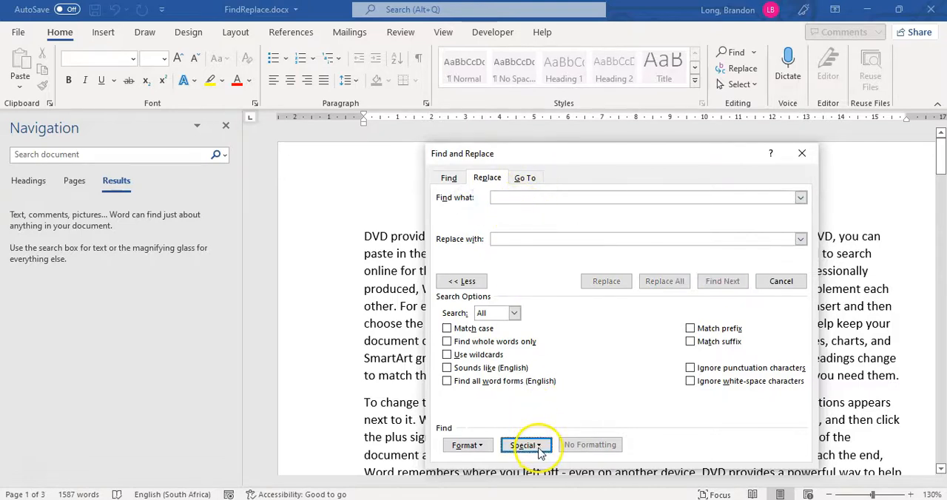
{"action": "left_click", "coordinate": [527, 443]}
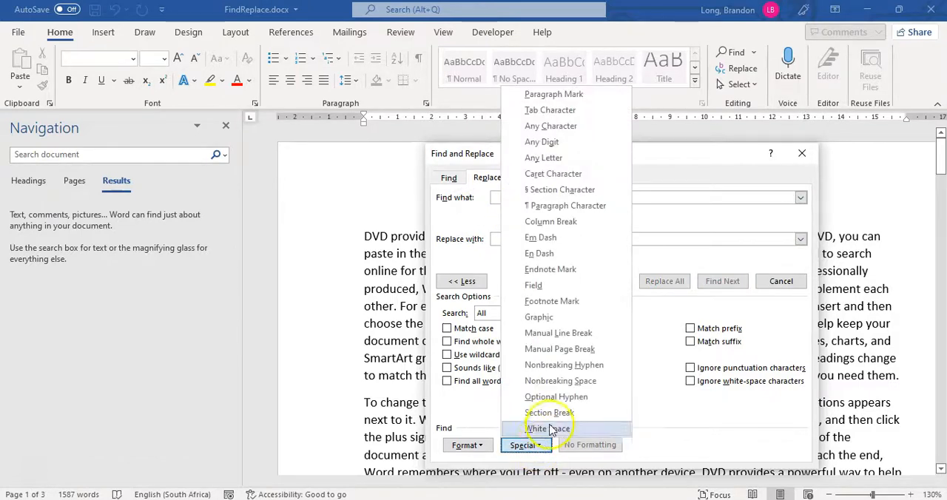
{"action": "mouse_move", "coordinate": [547, 142]}
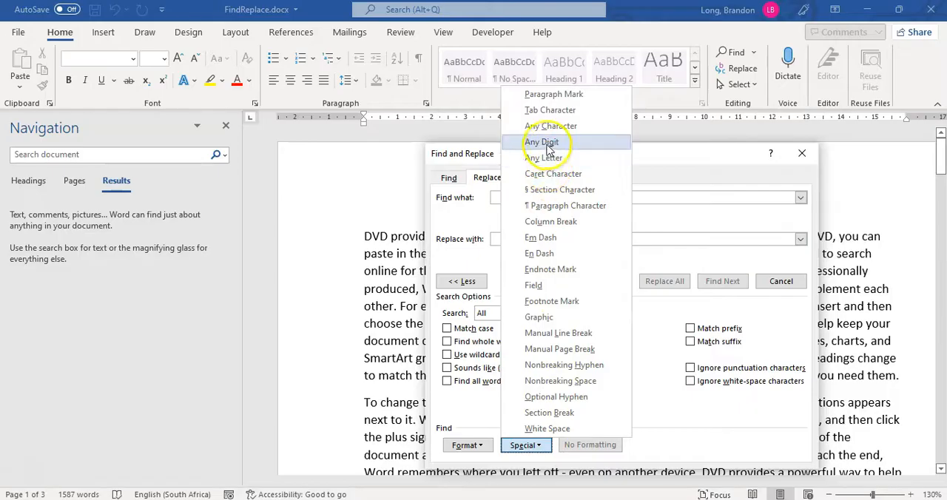
{"action": "mouse_move", "coordinate": [548, 429]}
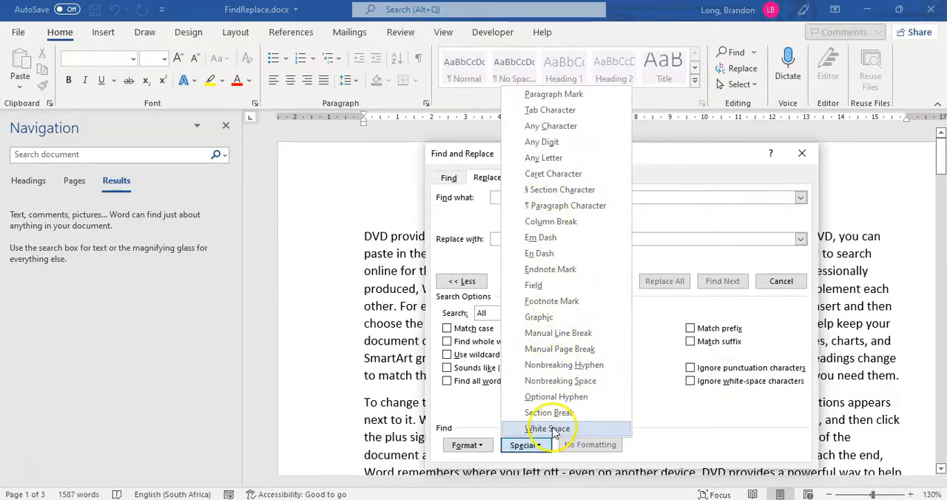
{"action": "mouse_move", "coordinate": [539, 236]}
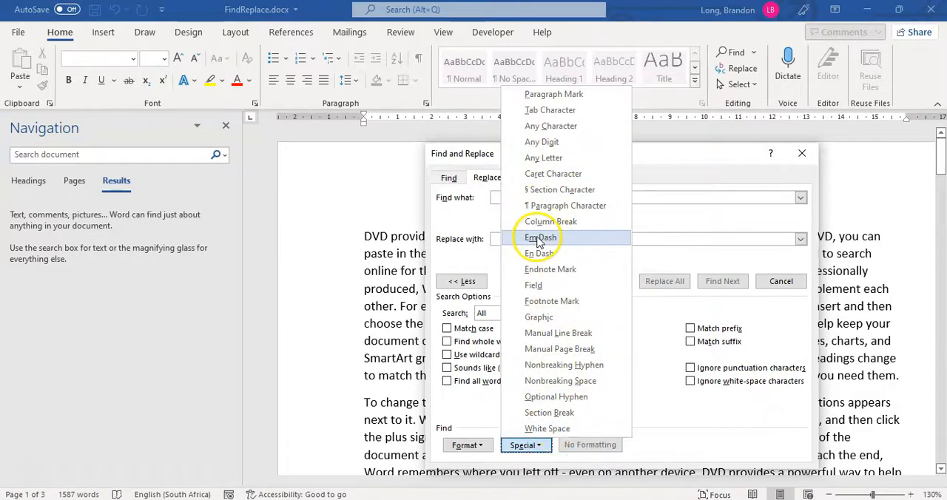
{"action": "mouse_move", "coordinate": [550, 222]}
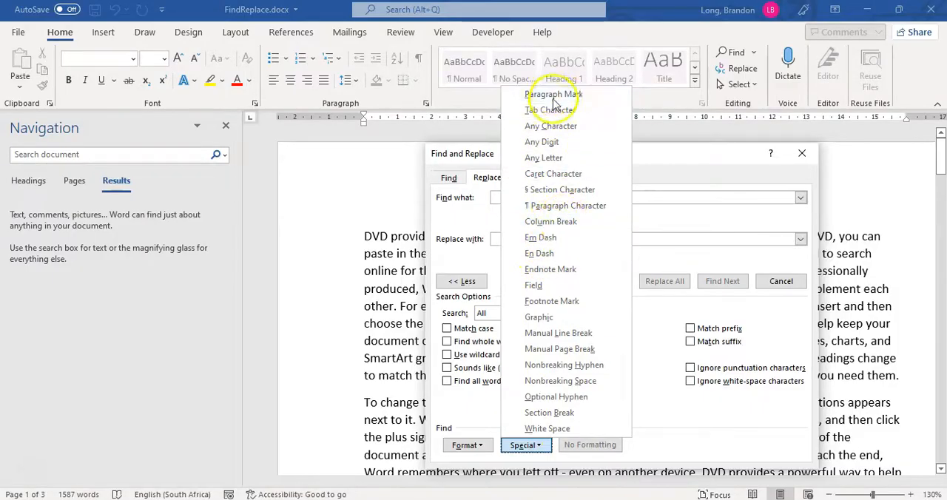
{"action": "mouse_move", "coordinate": [559, 364]}
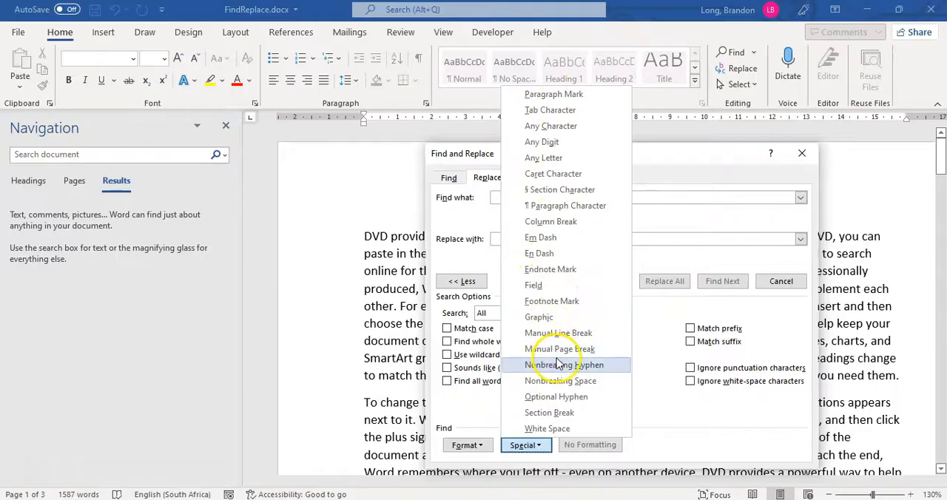
{"action": "mouse_move", "coordinate": [547, 411]}
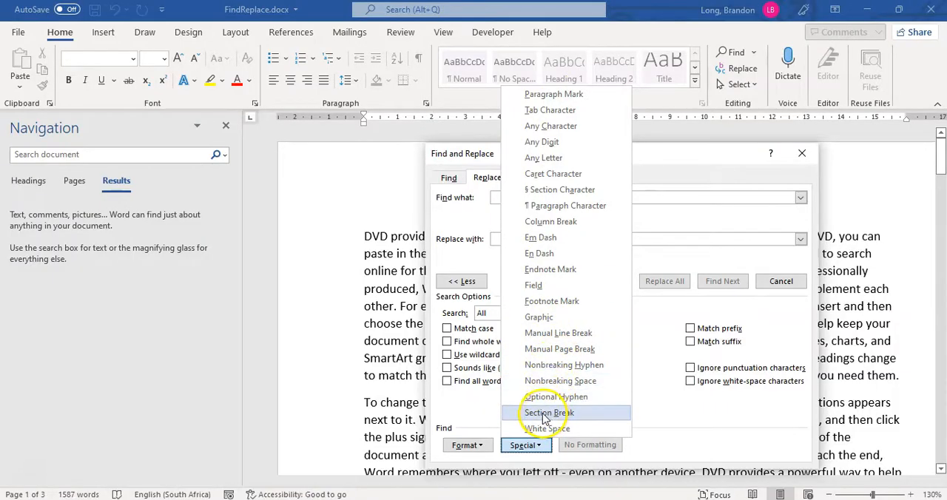
{"action": "left_click", "coordinate": [547, 411]}
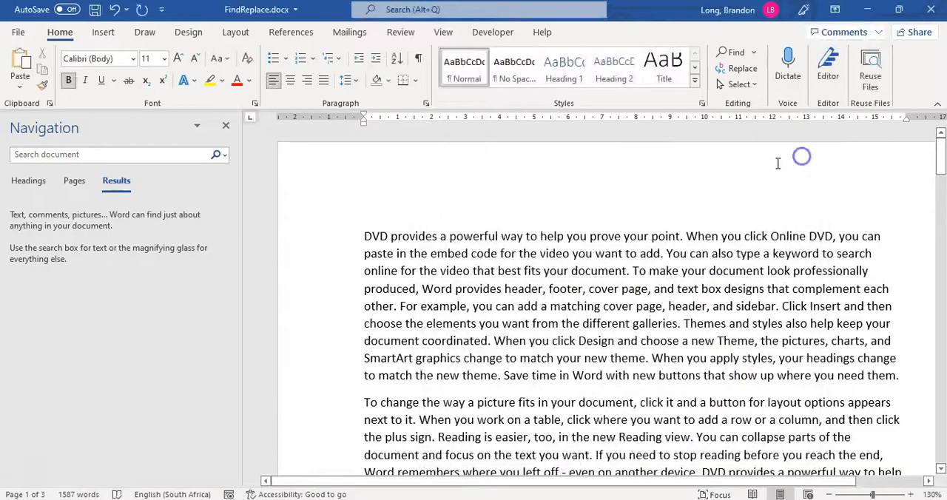
Insert a next-page section break so the DVD paragraph starts on a new page
{"action": "scroll", "scroll_direction": "down", "scroll_amount": 3}
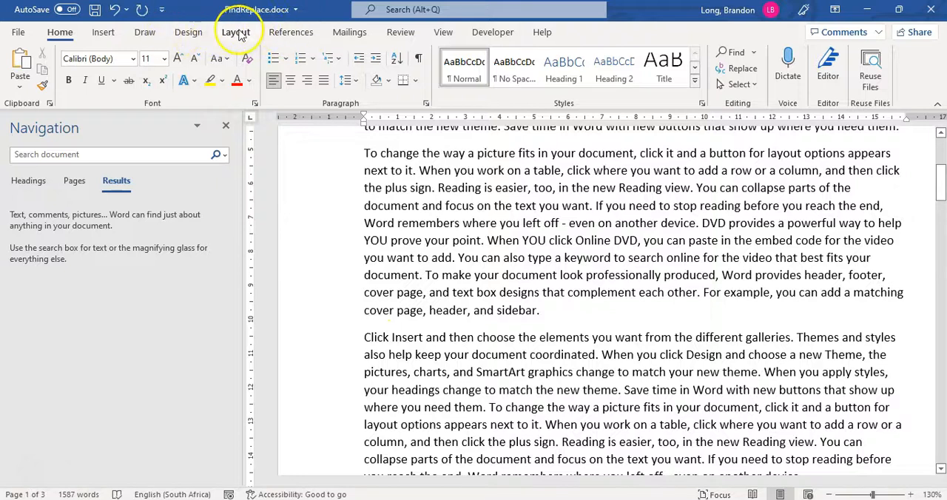
{"action": "left_click", "coordinate": [235, 32]}
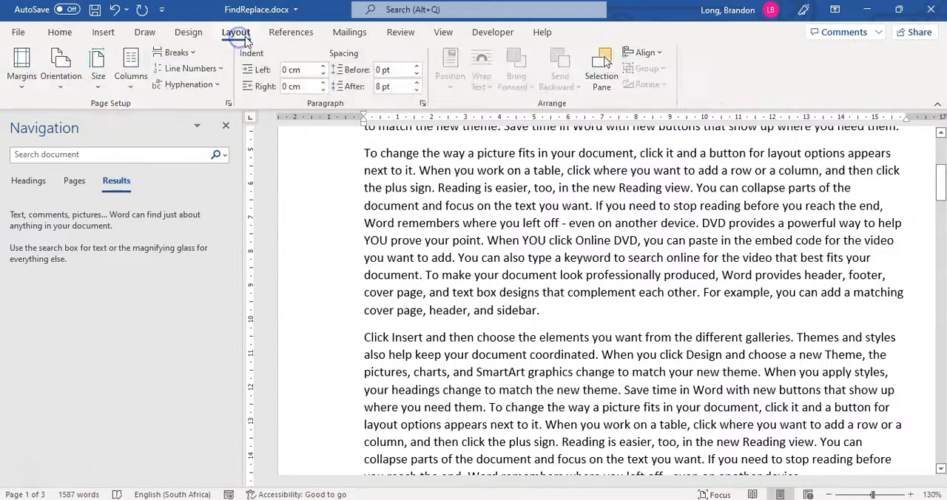
{"action": "left_click", "coordinate": [176, 52]}
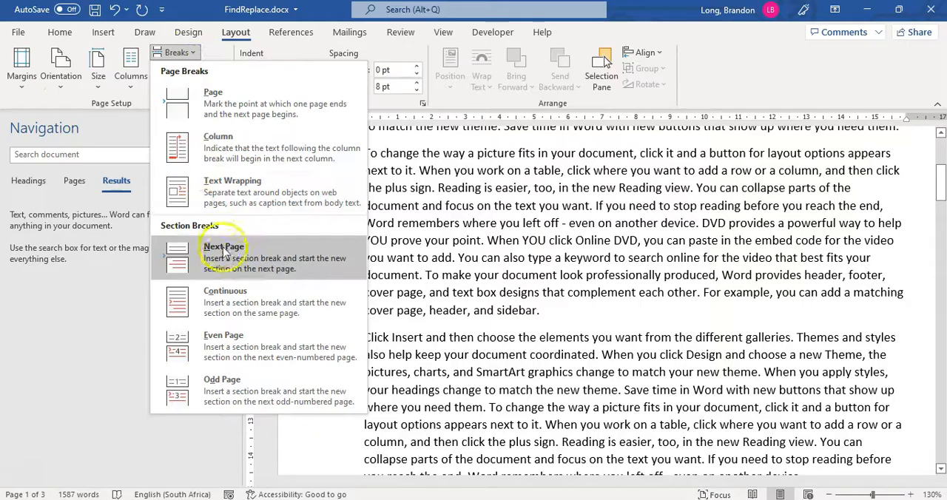
{"action": "left_click", "coordinate": [223, 251]}
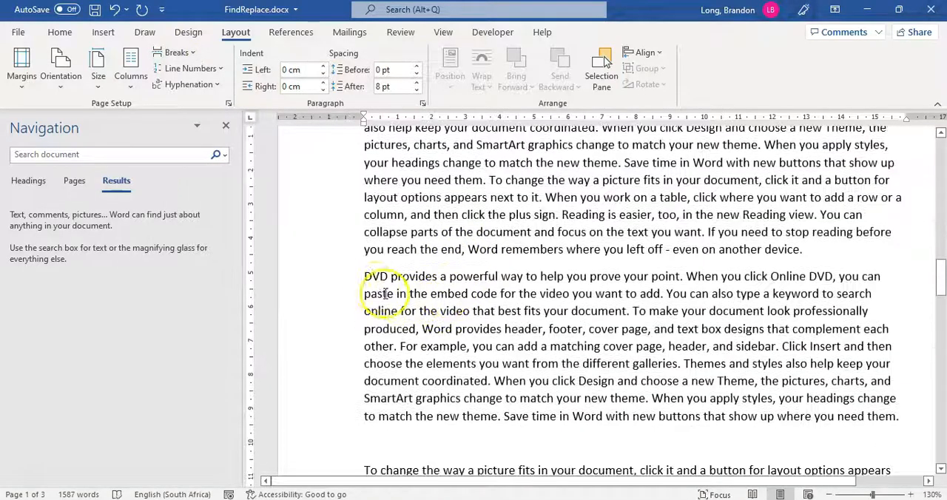
{"action": "left_click", "coordinate": [176, 52]}
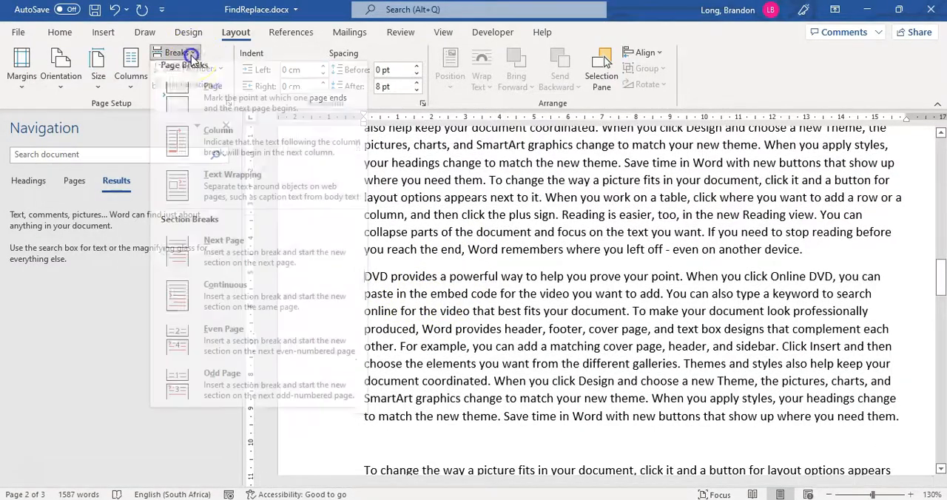
{"action": "left_click", "coordinate": [213, 85]}
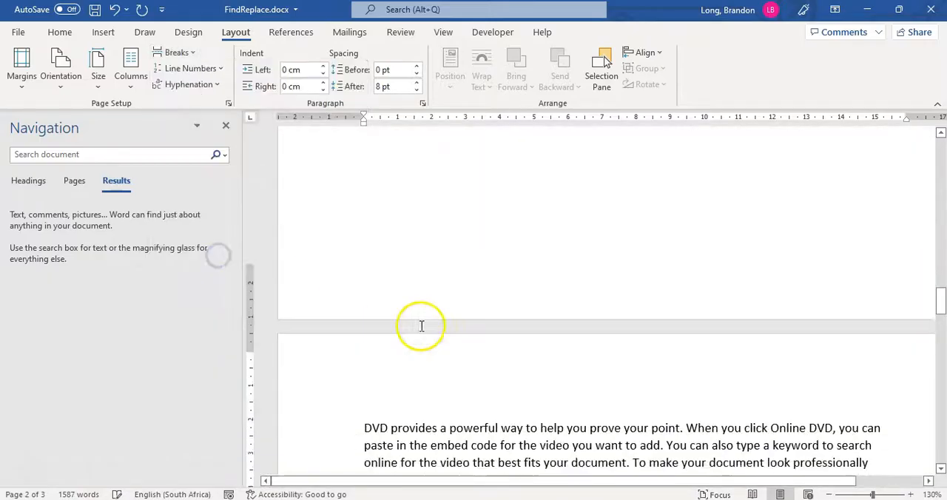
Insert a second next-page section break before a later paragraph
{"action": "scroll", "scroll_direction": "down", "scroll_amount": 3}
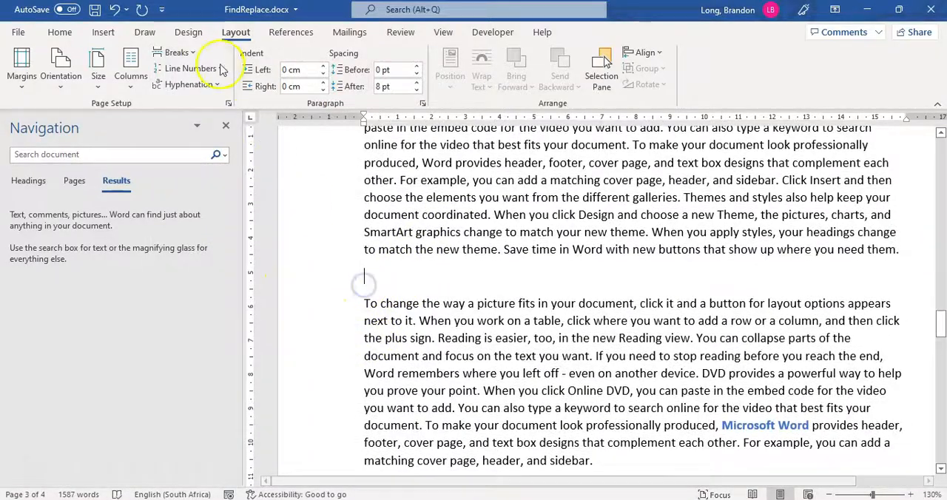
{"action": "left_click", "coordinate": [175, 54]}
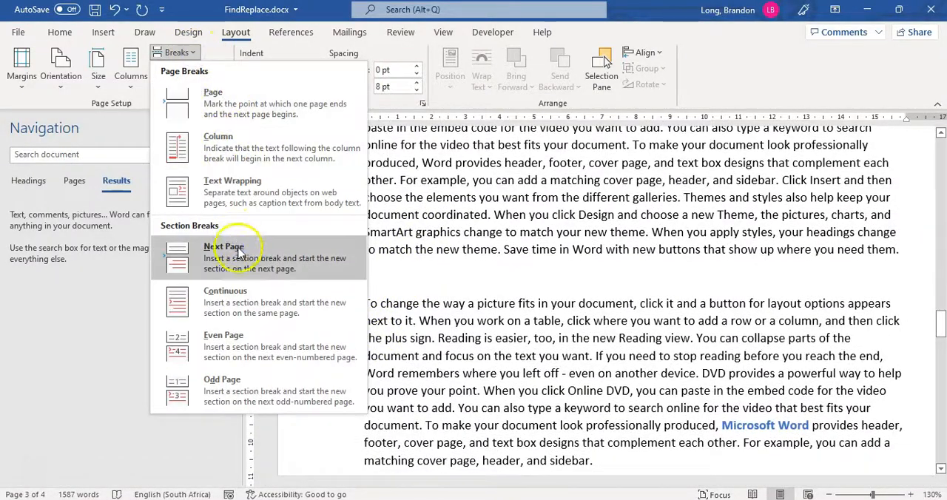
{"action": "left_click", "coordinate": [225, 245]}
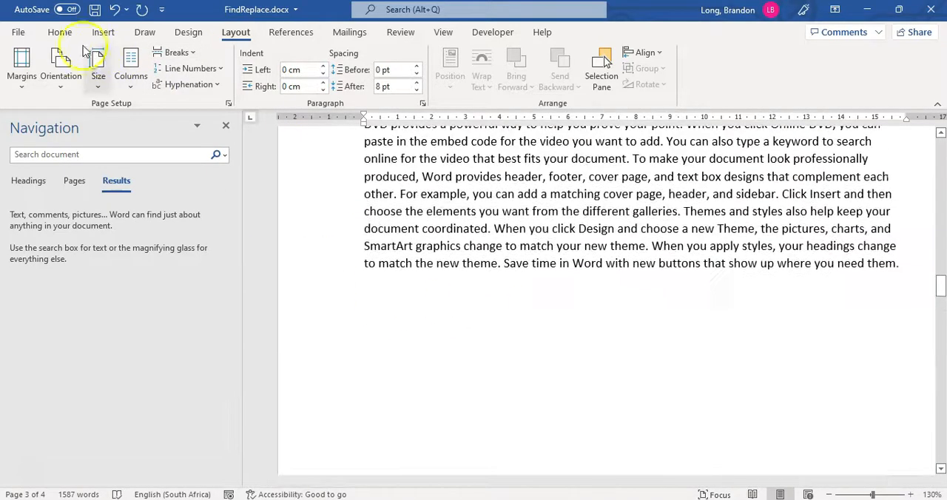
Search for Section Break (^b) with no formatting conditions
{"action": "left_click", "coordinate": [59, 33]}
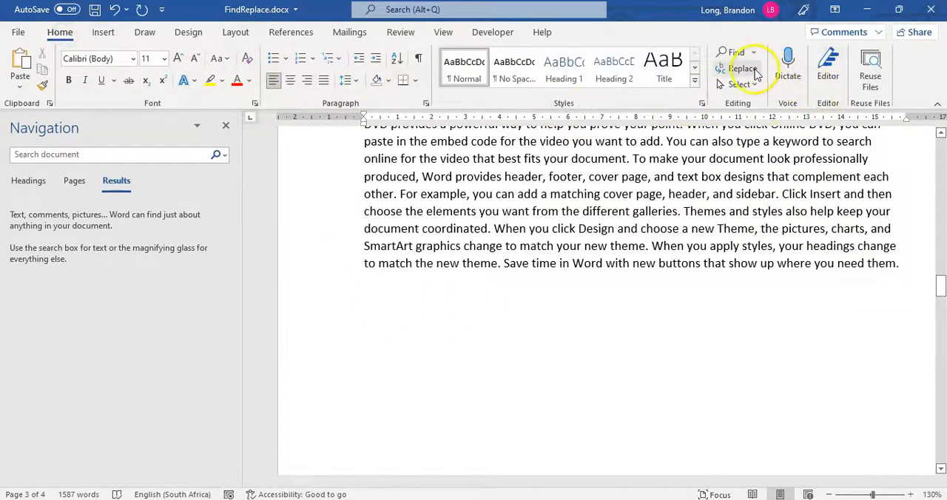
{"action": "left_click", "coordinate": [743, 68]}
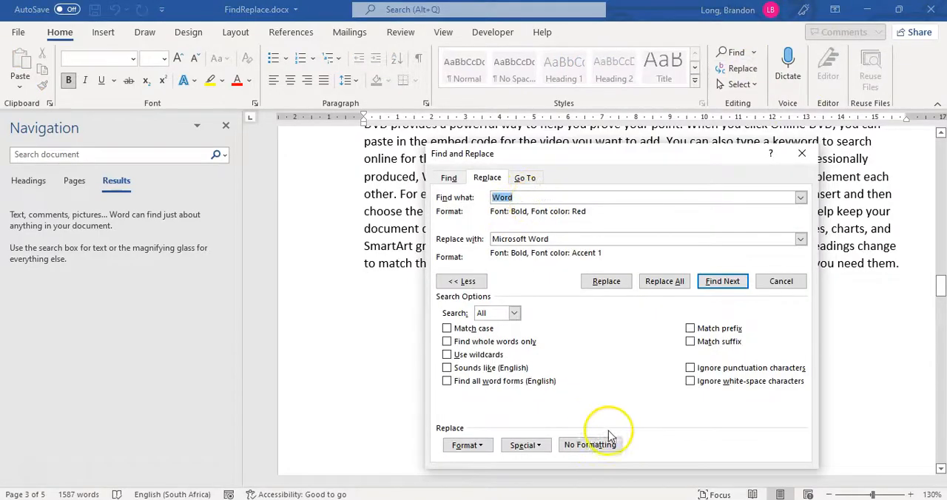
{"action": "left_click", "coordinate": [588, 444]}
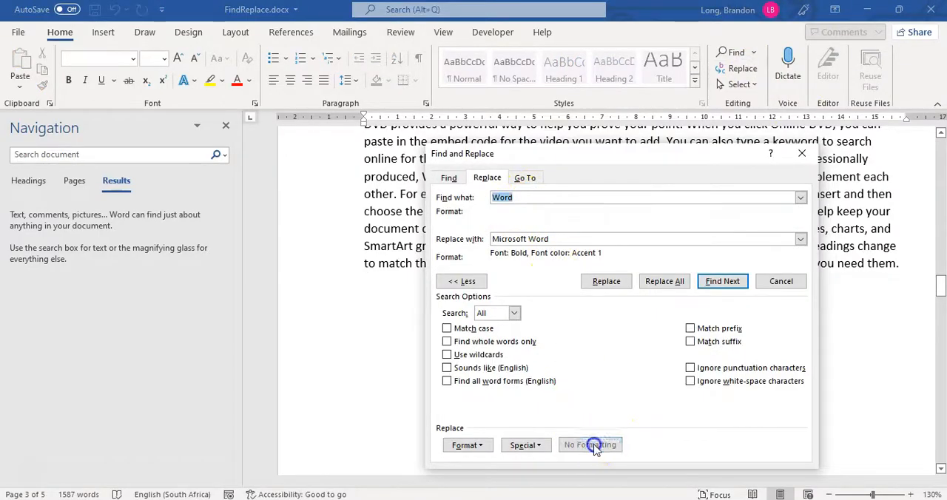
{"action": "left_click", "coordinate": [527, 444]}
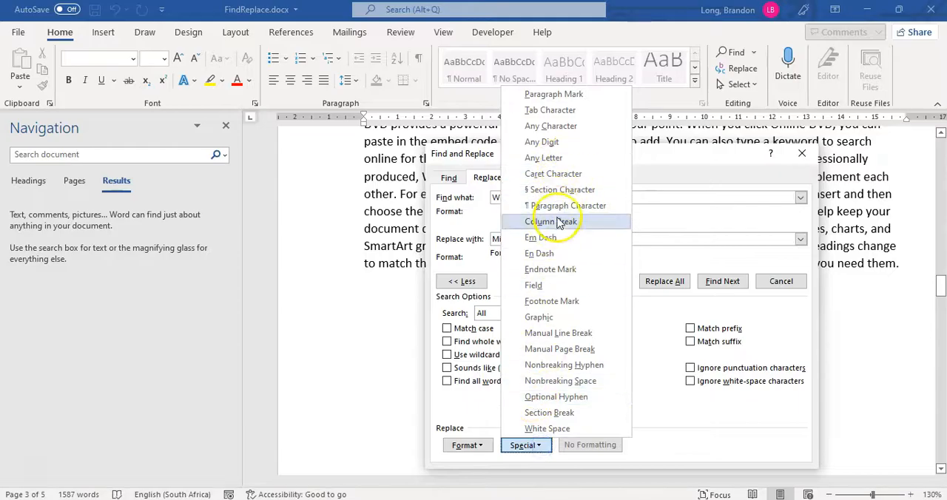
{"action": "mouse_move", "coordinate": [556, 396]}
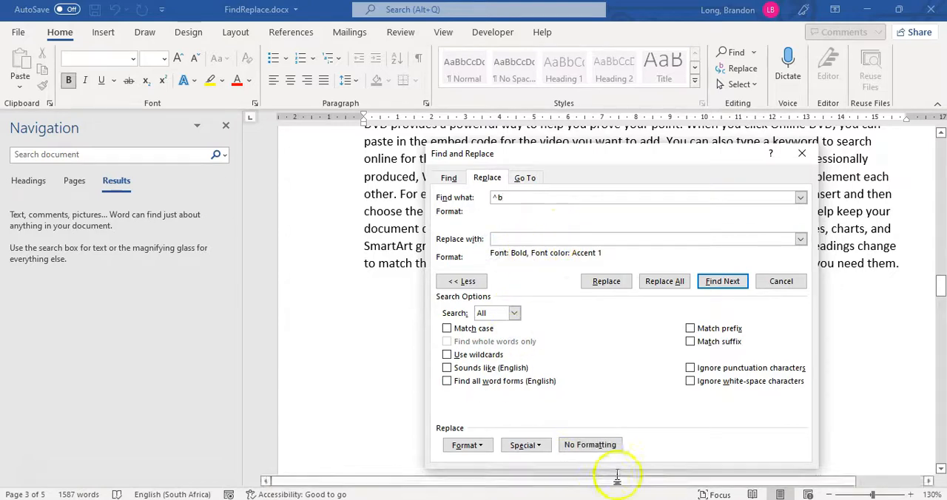
Replace all 3 section breaks with nothing, removing them from the document
{"action": "left_click", "coordinate": [589, 444]}
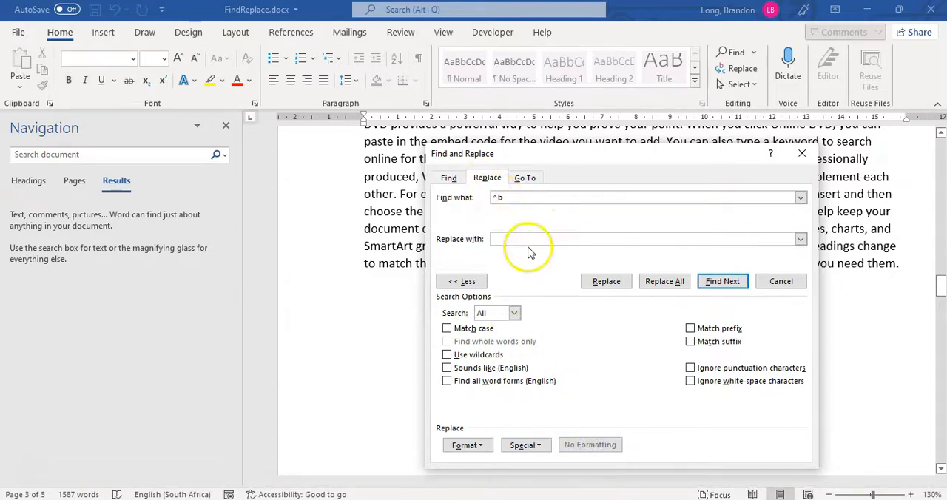
{"action": "left_click", "coordinate": [663, 281]}
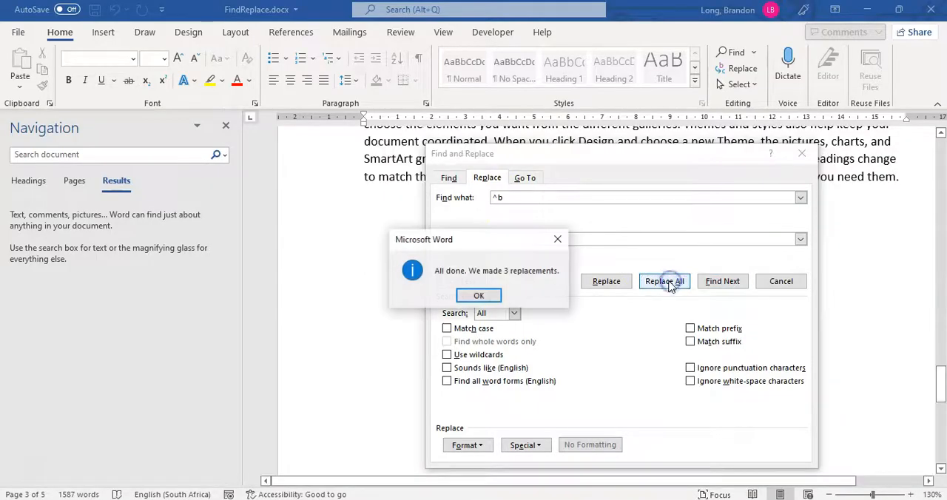
{"action": "left_click", "coordinate": [478, 295]}
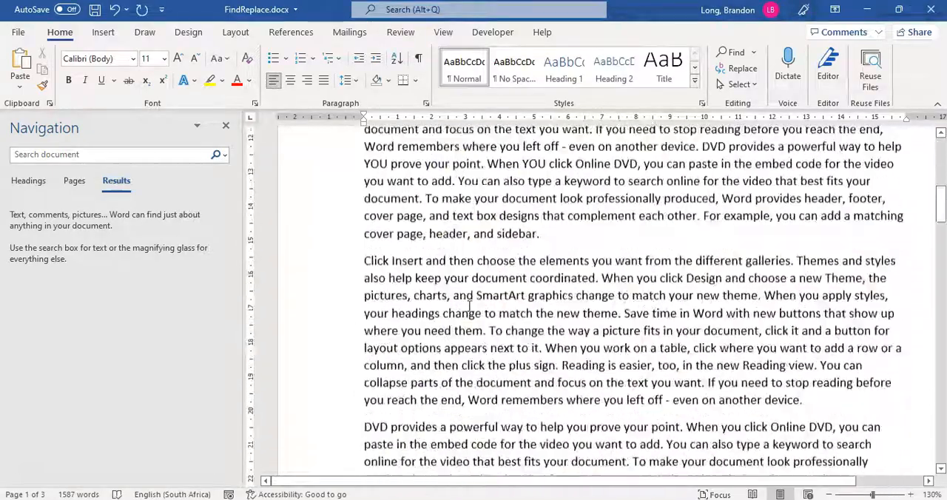
{"action": "scroll", "scroll_direction": "down", "scroll_amount": 3}
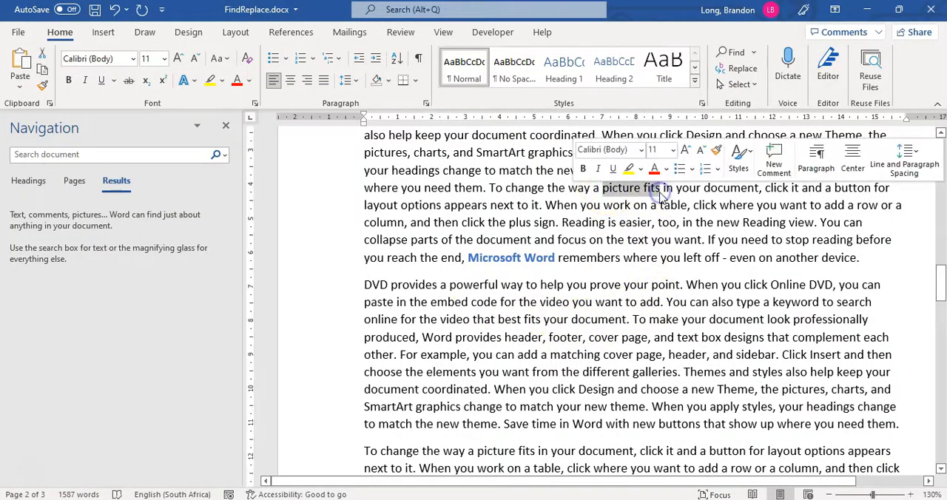
{"action": "left_click", "coordinate": [476, 149]}
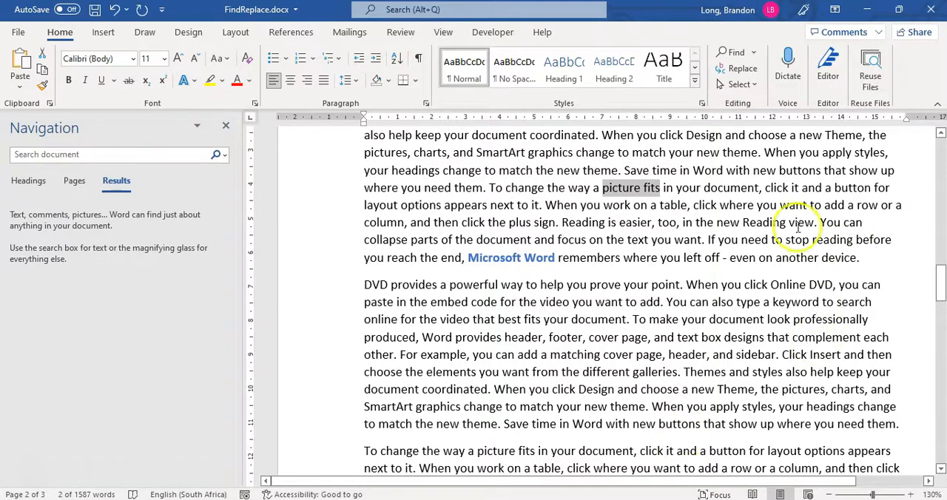
{"action": "left_click", "coordinate": [753, 52]}
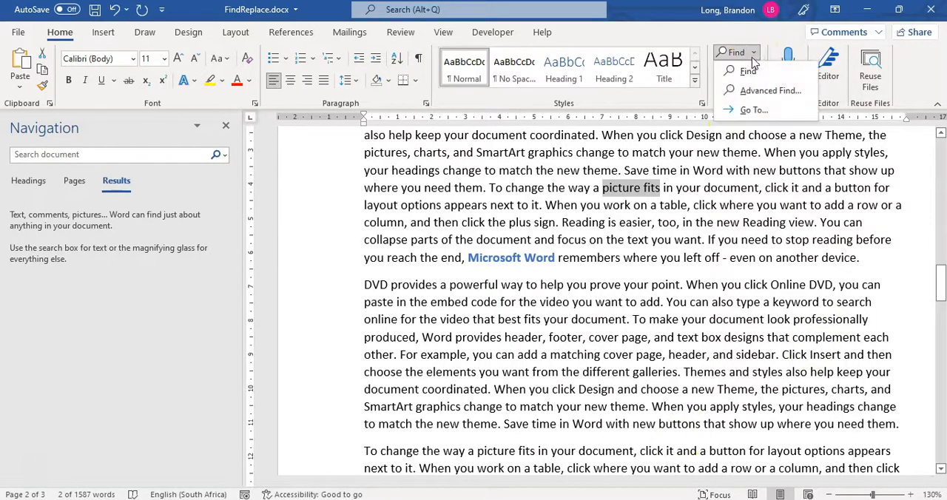
{"action": "left_click", "coordinate": [769, 90]}
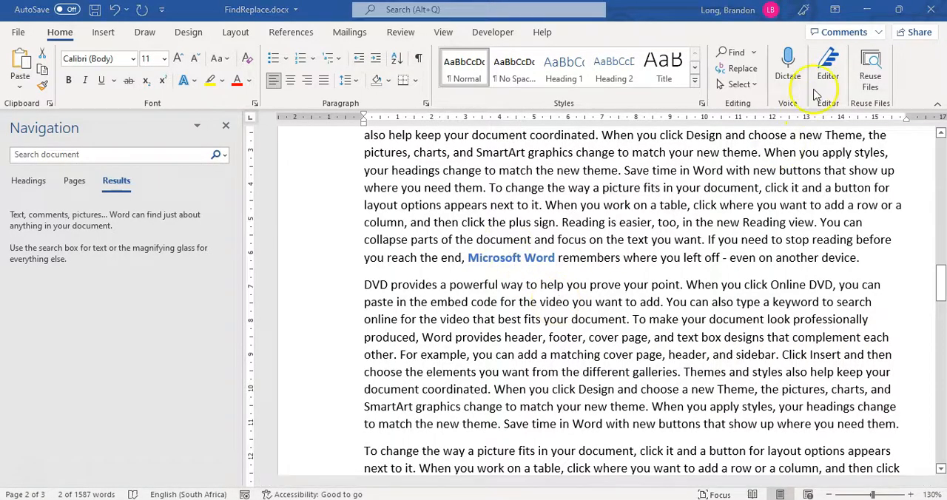
{"action": "left_click", "coordinate": [737, 68]}
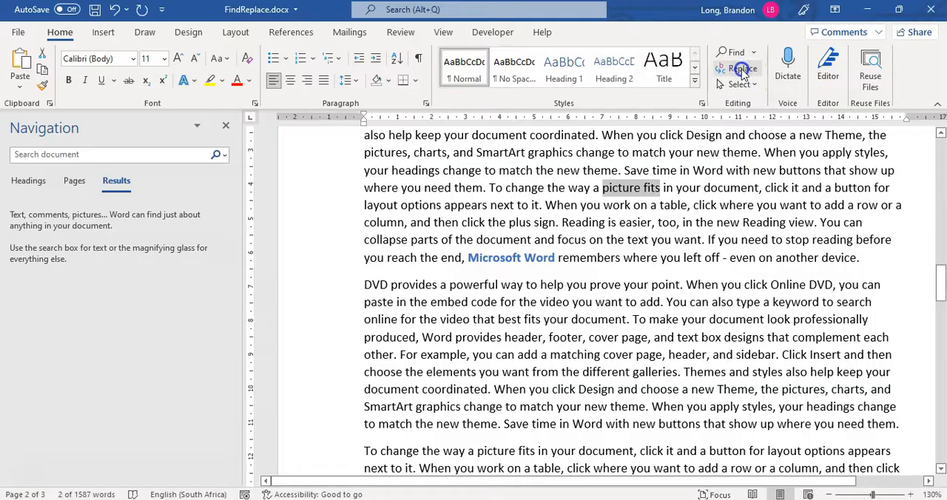
Clear the leftover ^b term so Find and Replace has empty search and replacement fields
{"action": "left_click", "coordinate": [743, 68]}
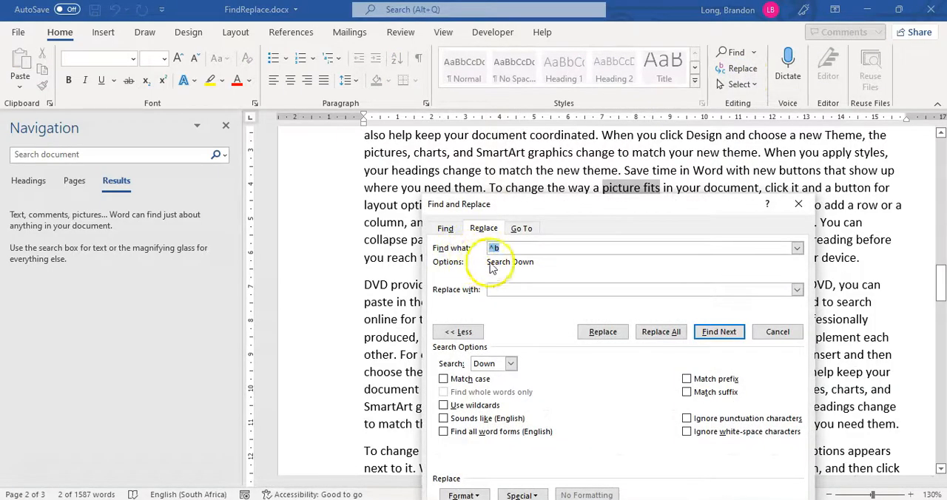
{"action": "mouse_move", "coordinate": [518, 260]}
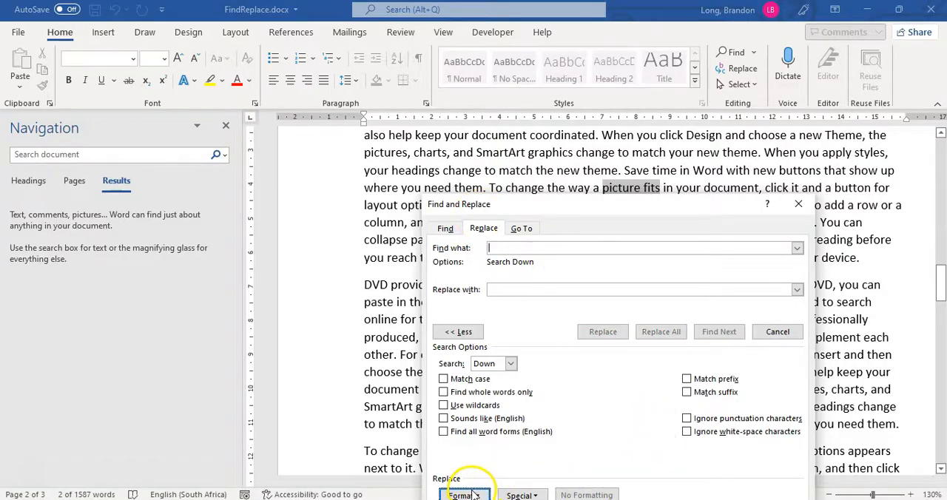
{"action": "mouse_move", "coordinate": [521, 339]}
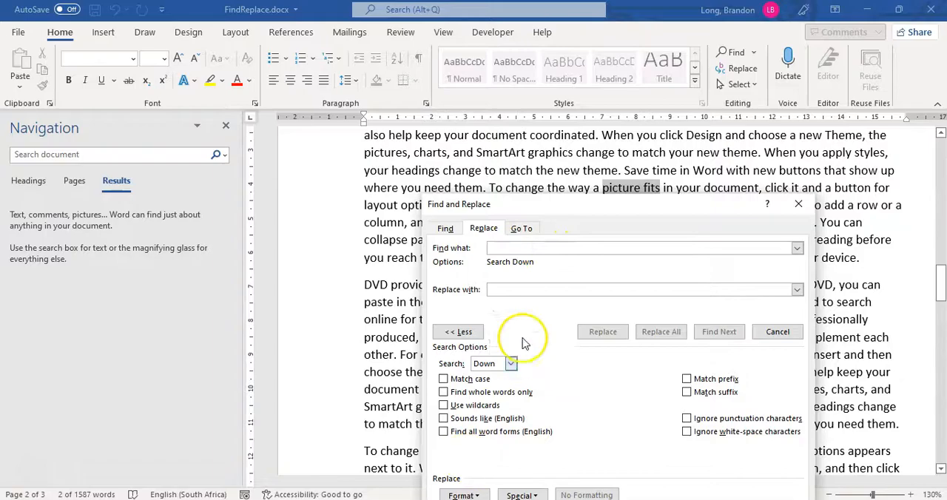
{"action": "left_click", "coordinate": [636, 290]}
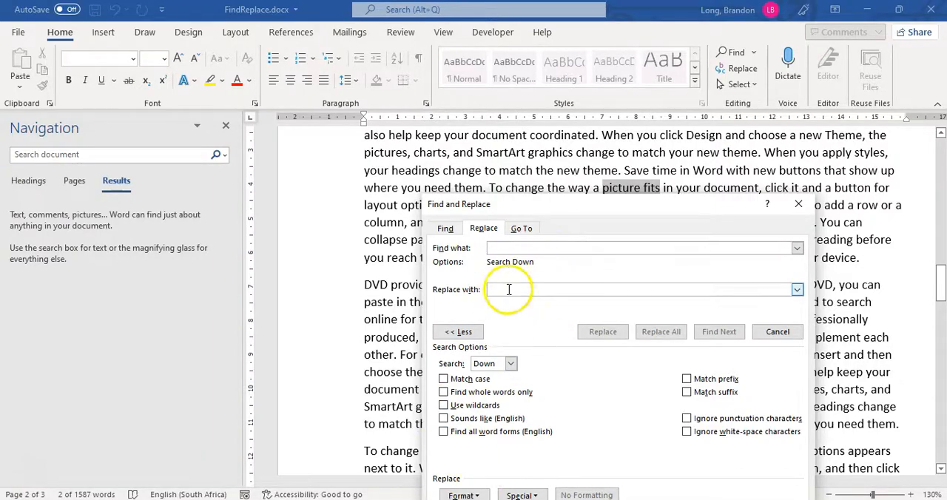
{"action": "mouse_move", "coordinate": [799, 204]}
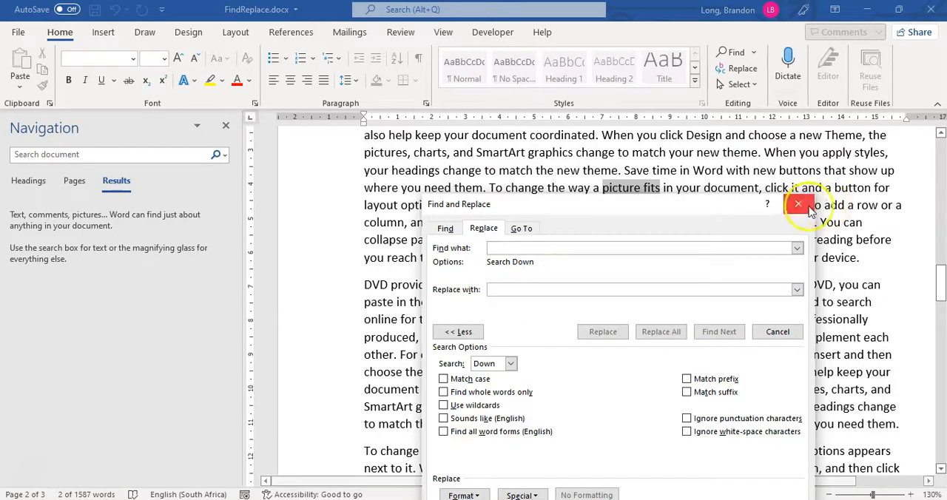